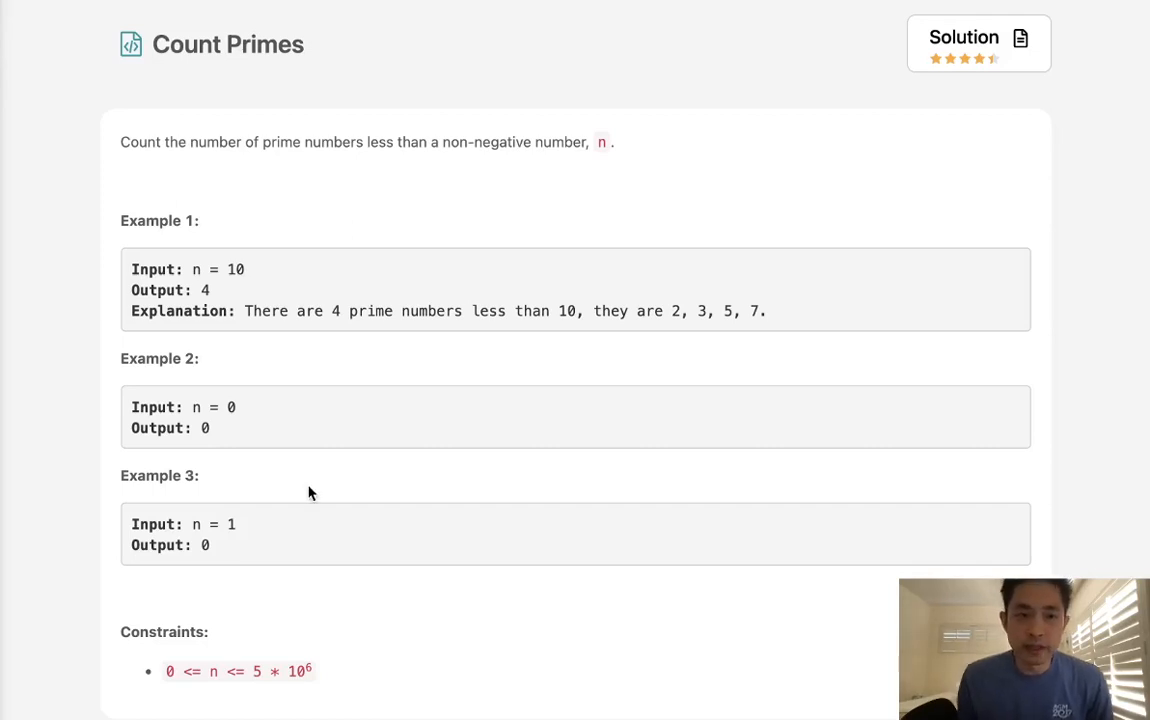
{"action": "mouse_move", "coordinate": [248, 95]}
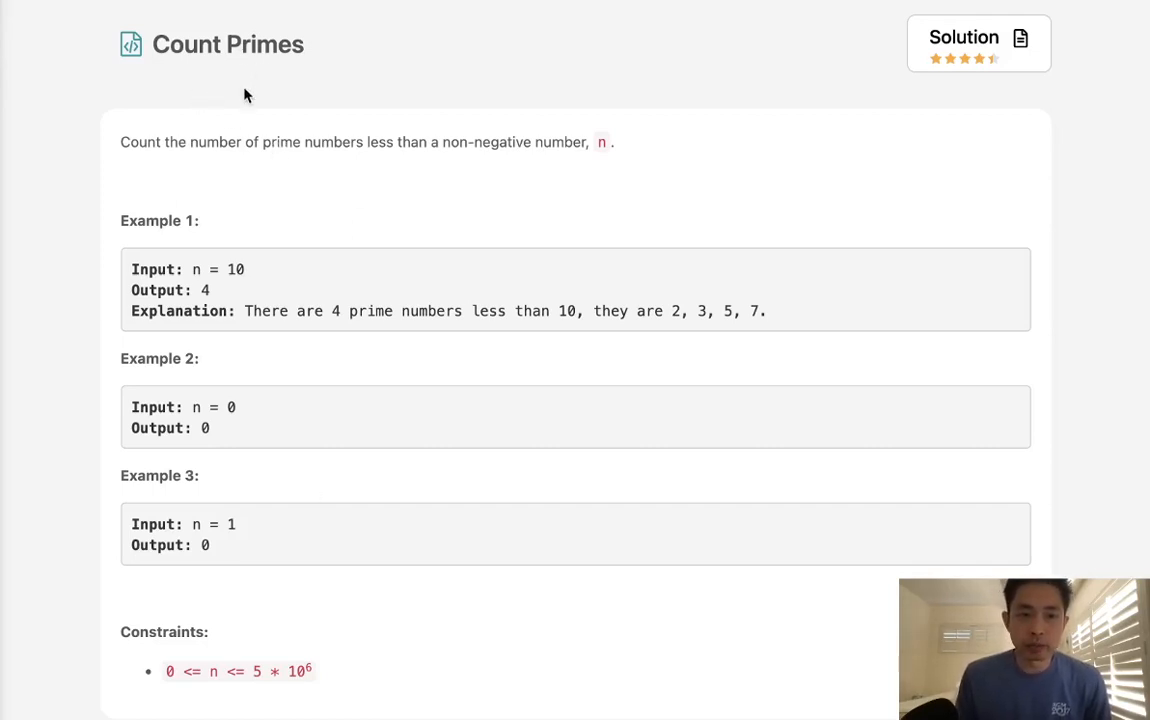
{"action": "mouse_move", "coordinate": [381, 160]}
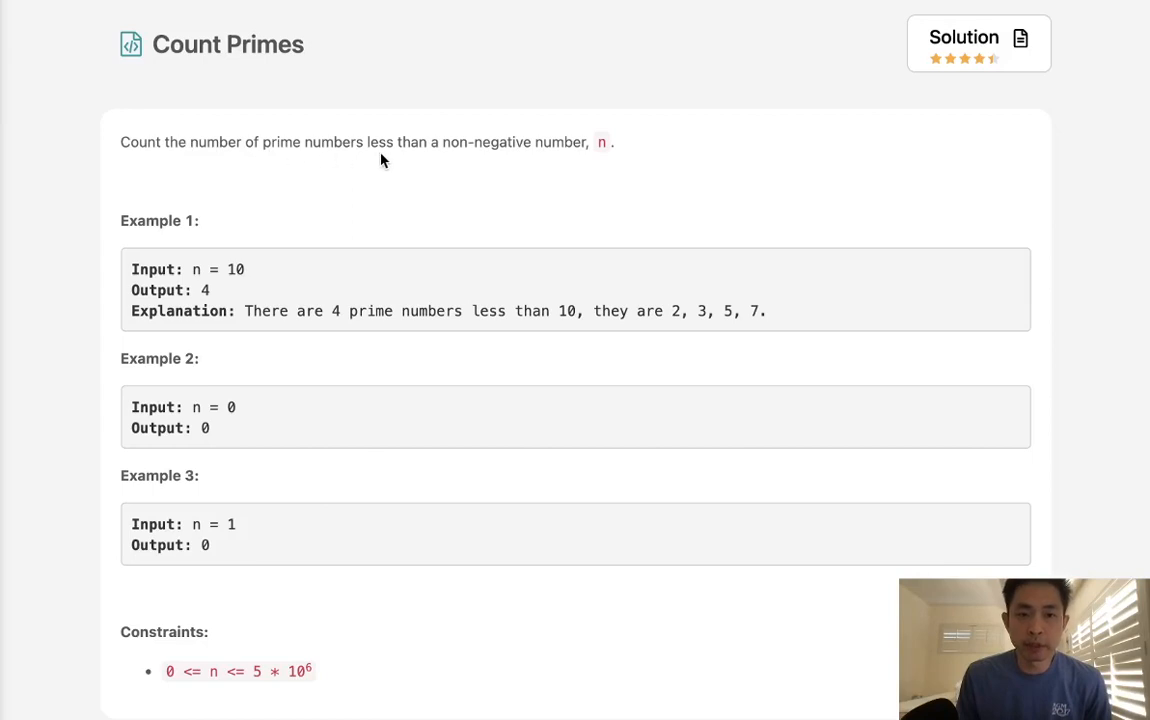
{"action": "mouse_move", "coordinate": [562, 165]}
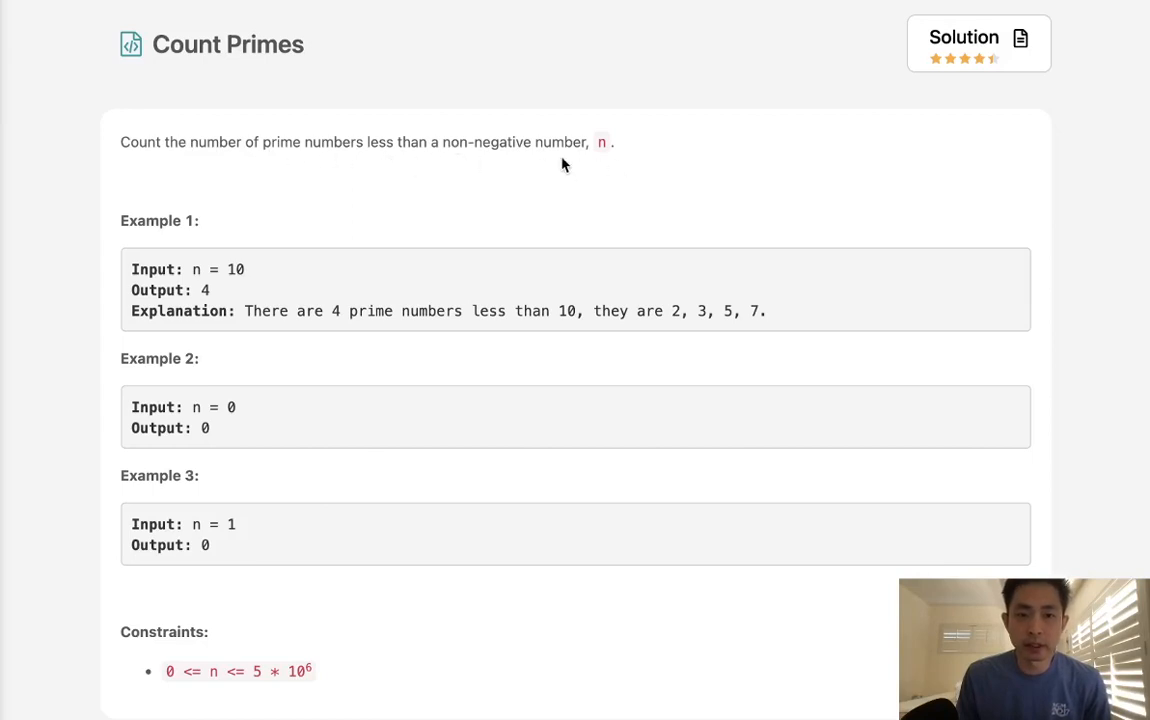
{"action": "mouse_move", "coordinate": [240, 285]}
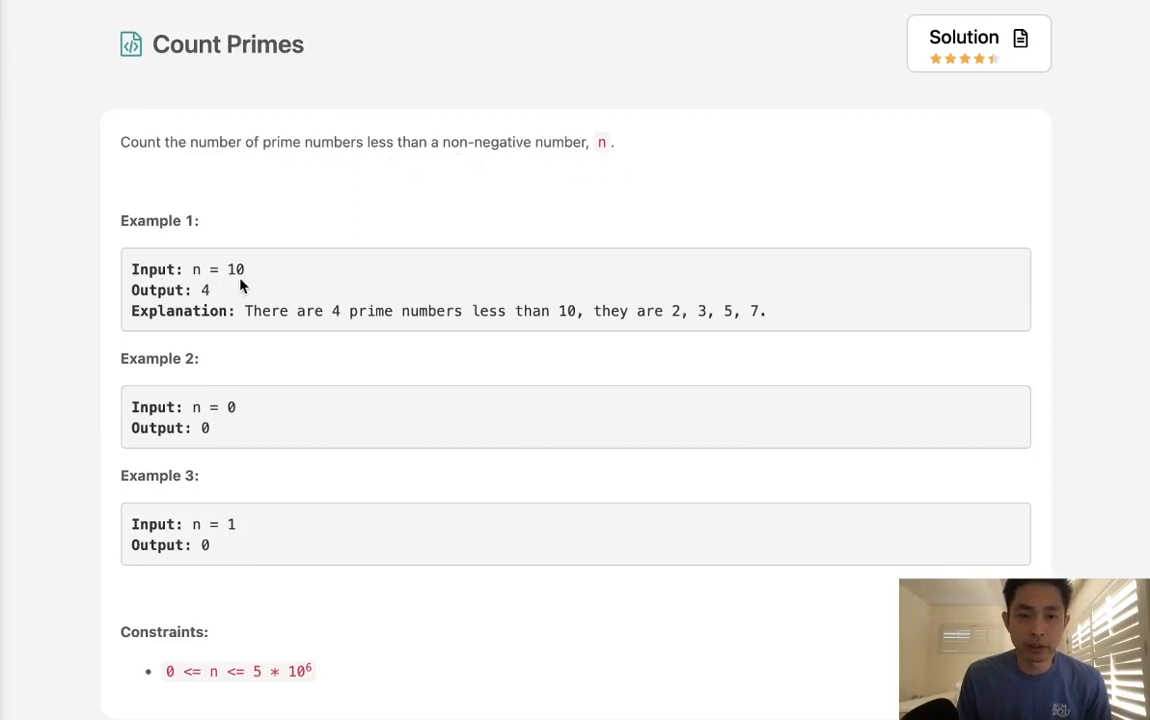
{"action": "mouse_move", "coordinate": [406, 335]}
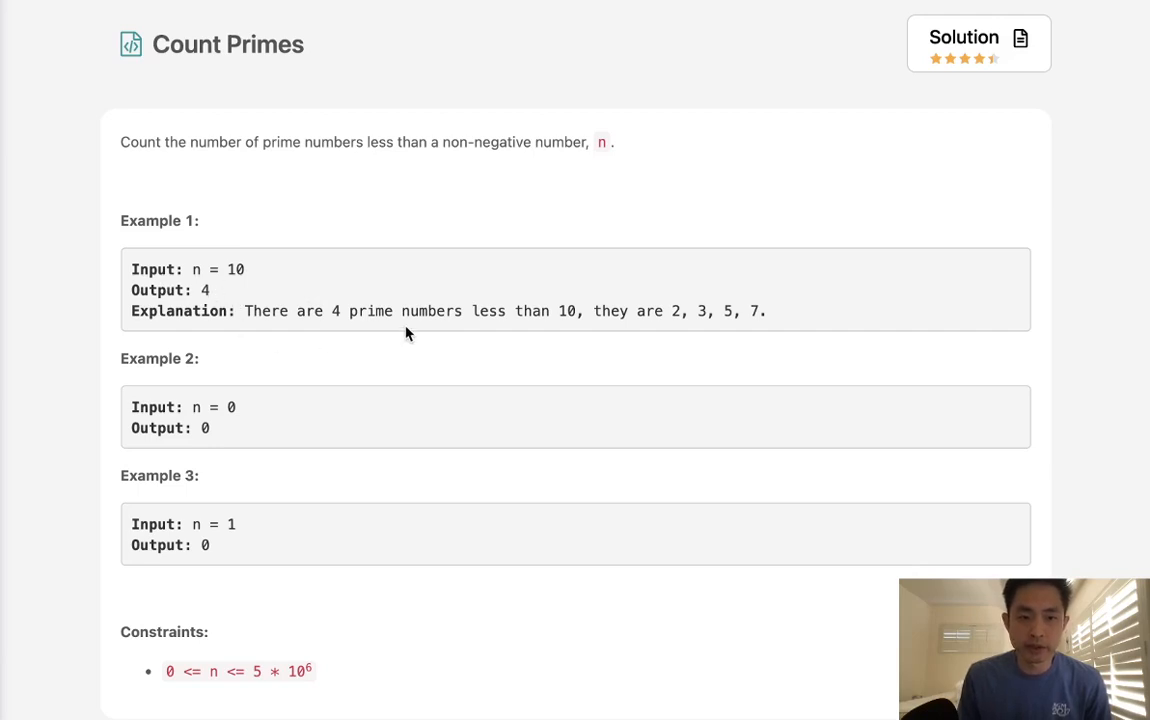
{"action": "mouse_move", "coordinate": [678, 330]}
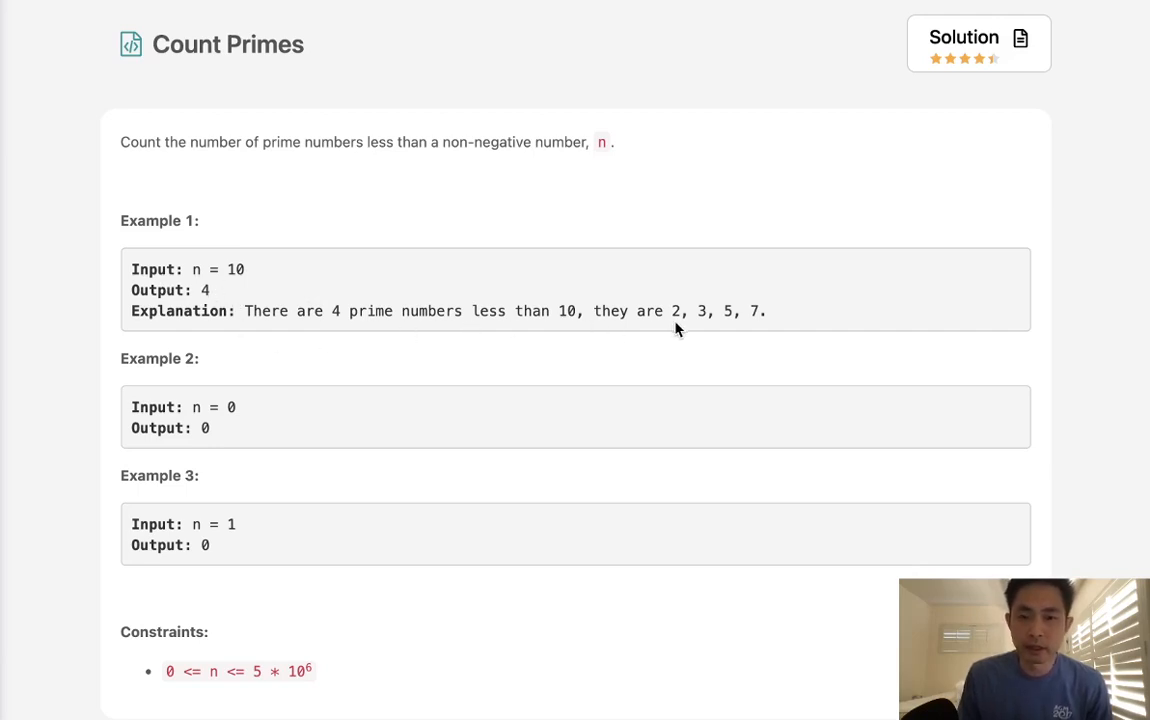
{"action": "mouse_move", "coordinate": [668, 448]}
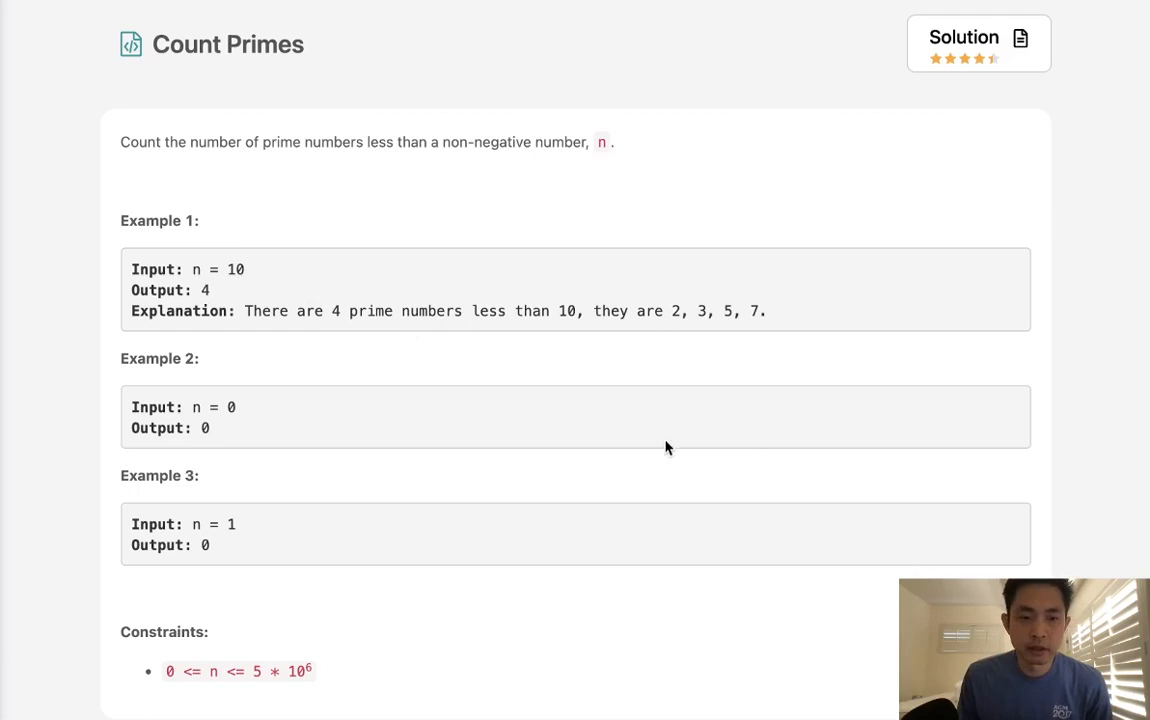
{"action": "mouse_move", "coordinate": [265, 657]}
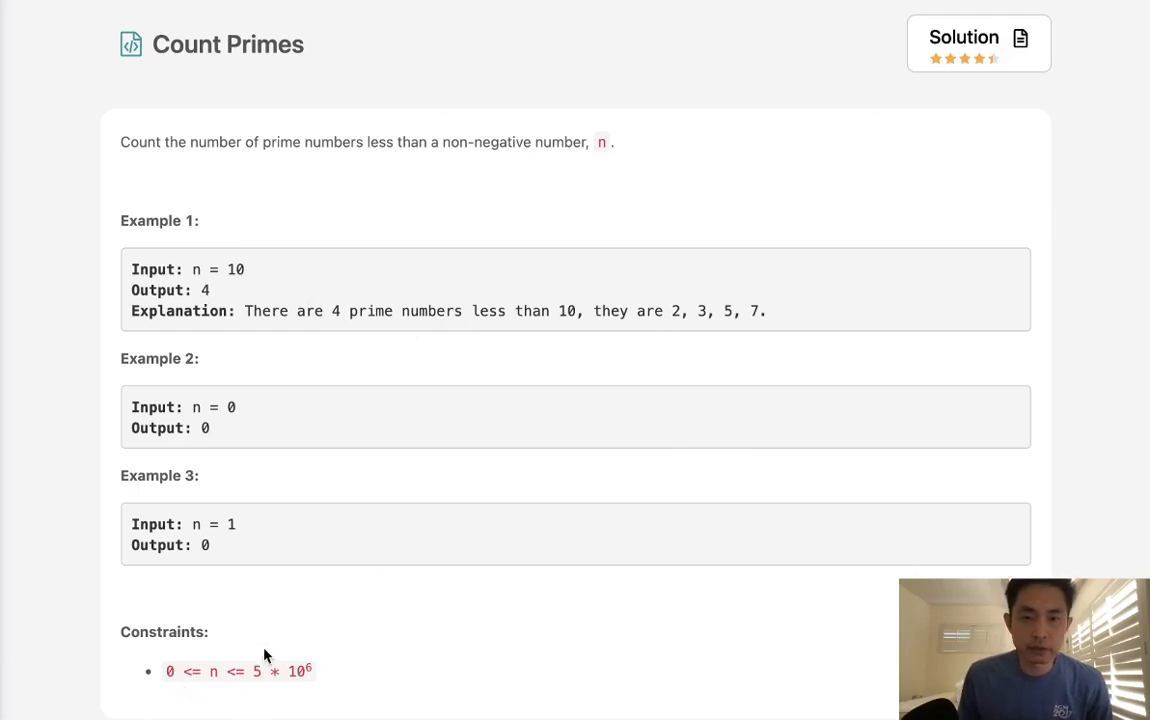
- Draft a '# 0 and 1 are not primes' comment and rough nested for-loops
{"action": "scroll", "scroll_direction": "down", "scroll_amount": 3}
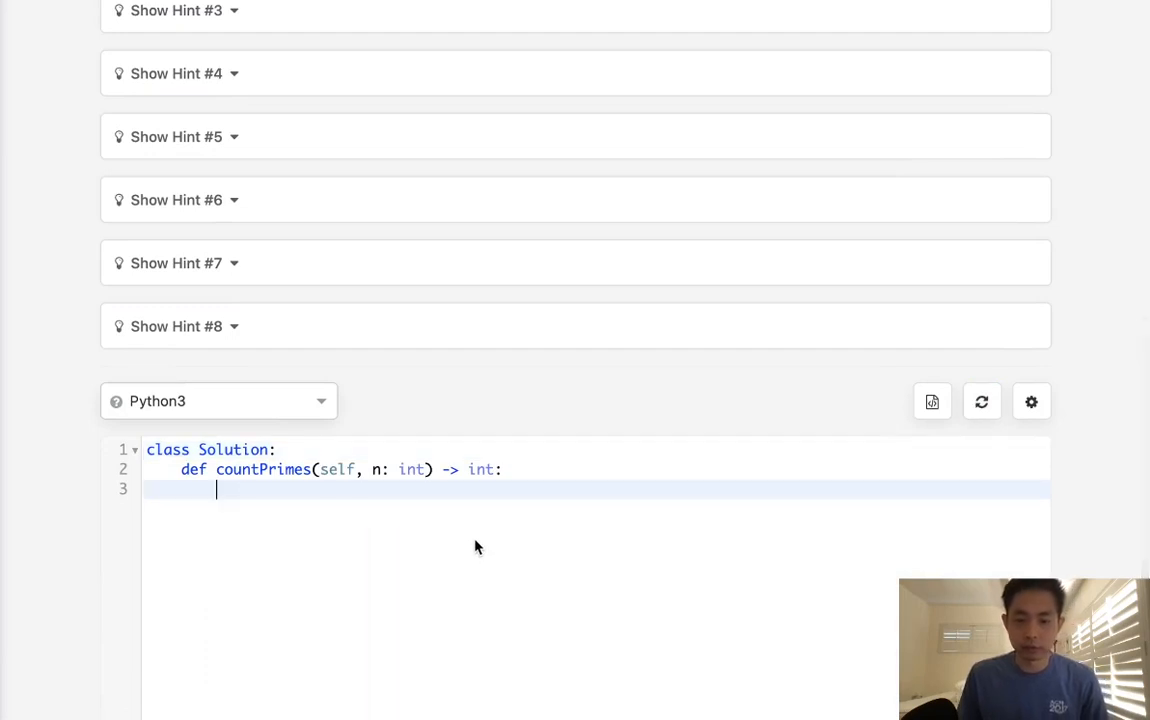
{"action": "mouse_move", "coordinate": [217, 401]}
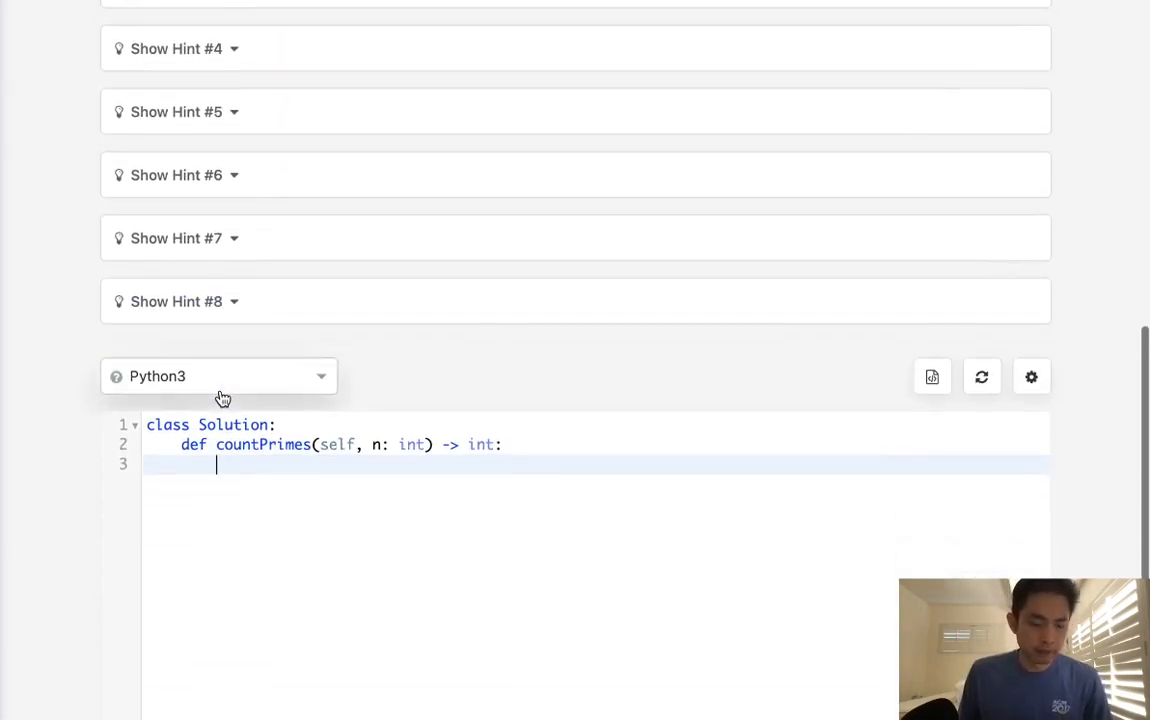
{"action": "type", "text": "#"}
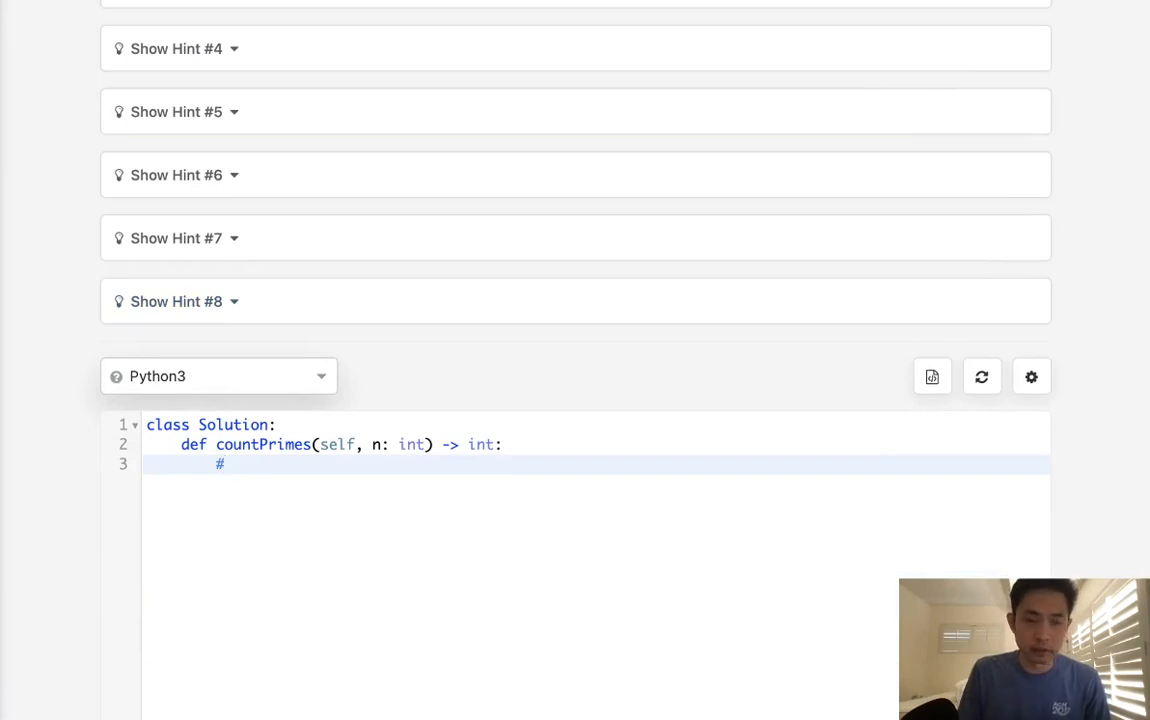
{"action": "type", "text": "0 and"}
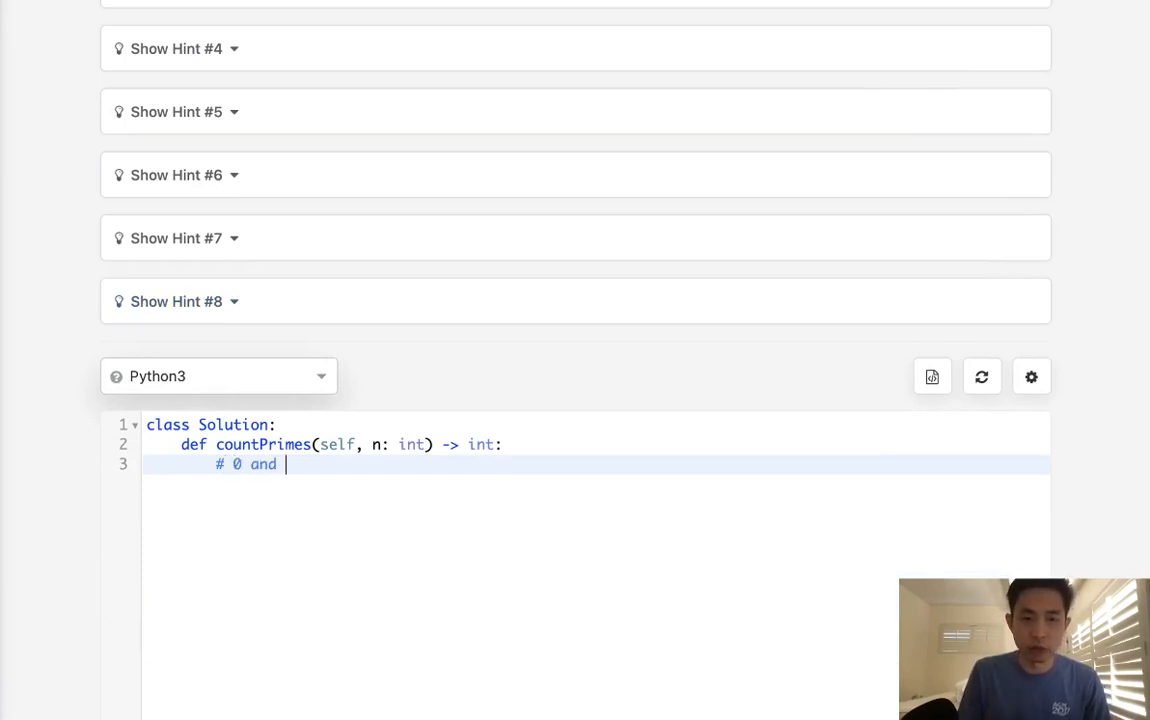
{"action": "type", "text": "1 are not primes"}
{"action": "type", "text": "#"}
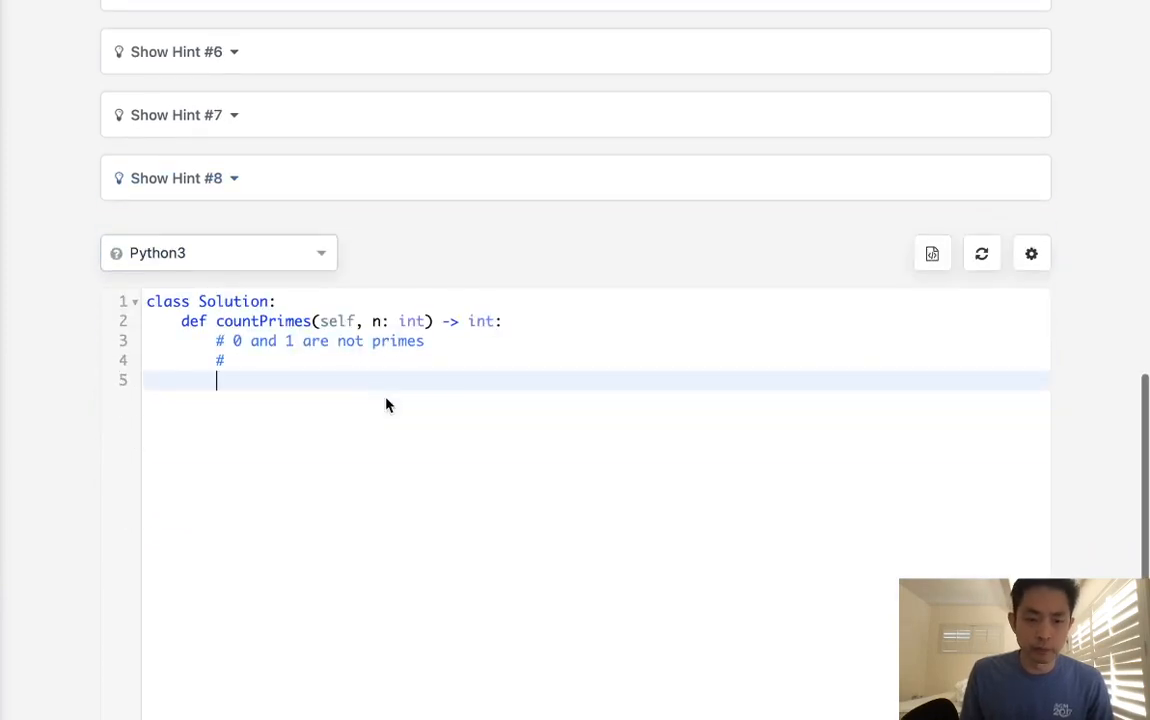
{"action": "type", "text": "for 1 to"}
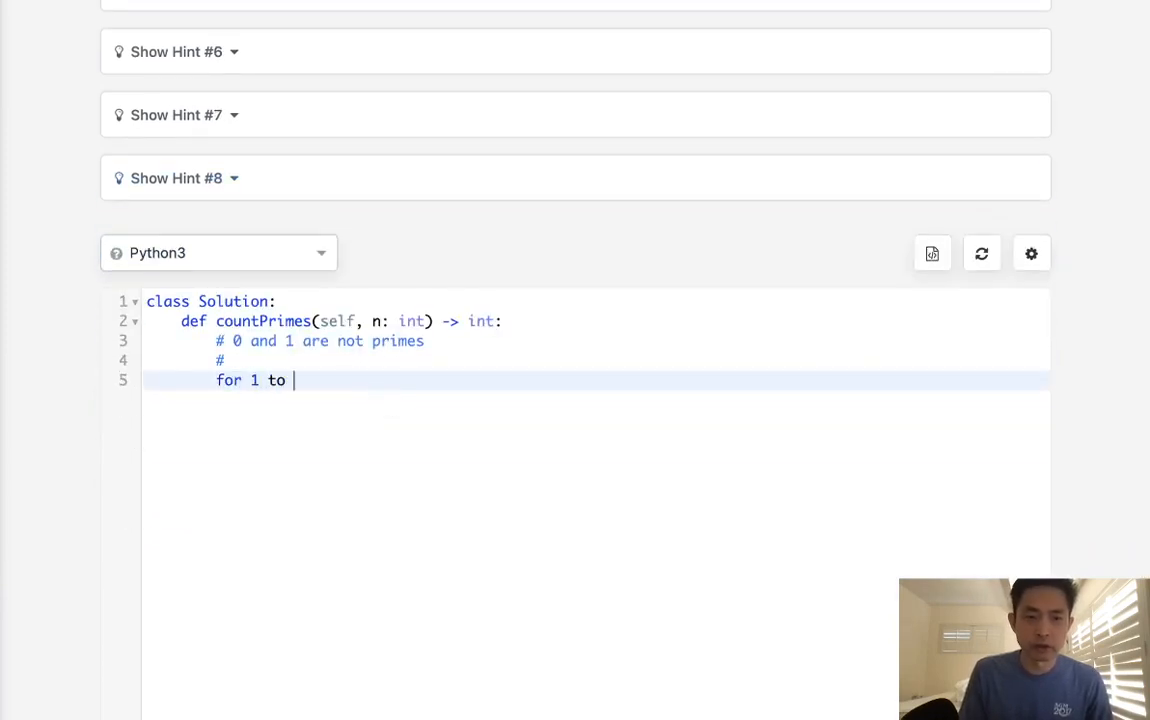
{"action": "type", "text": "n:"}
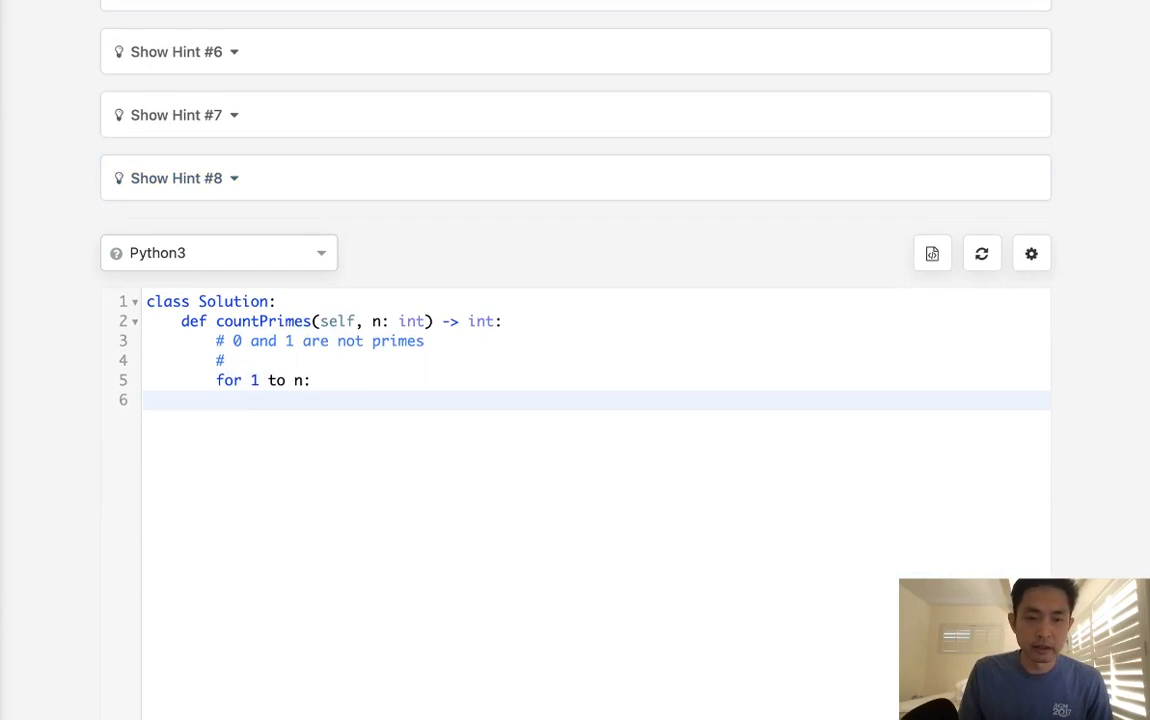
{"action": "type", "text": "for i in"}
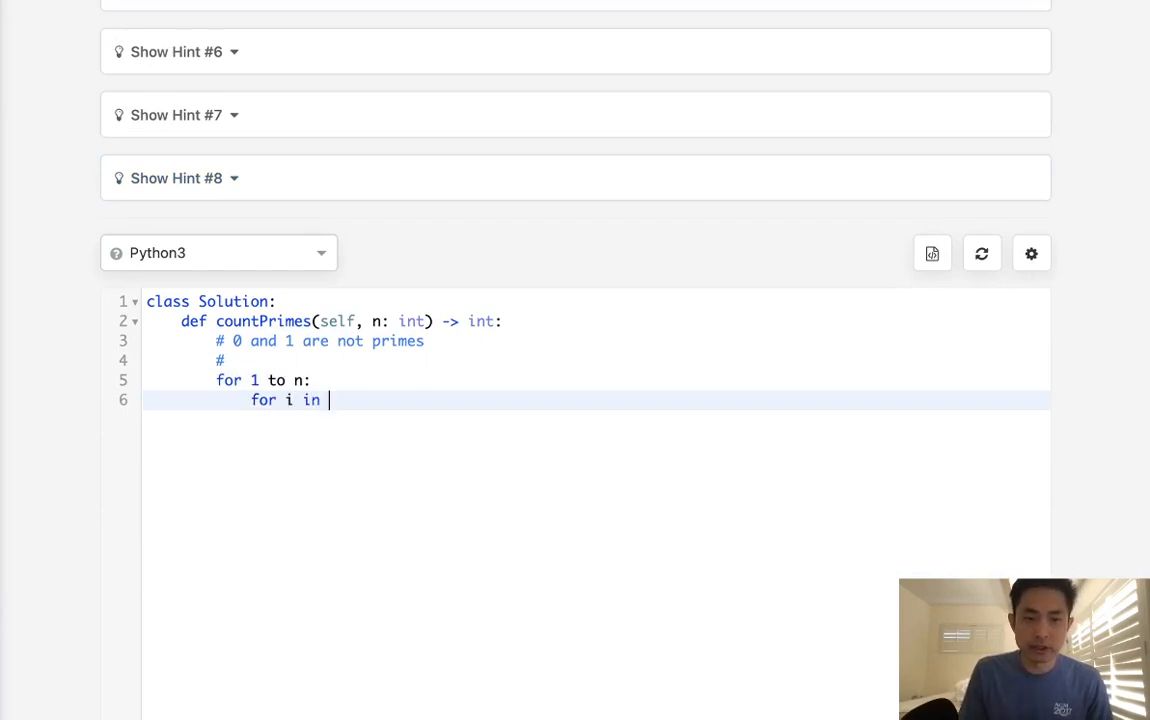
{"action": "type", "text": "range(i"}
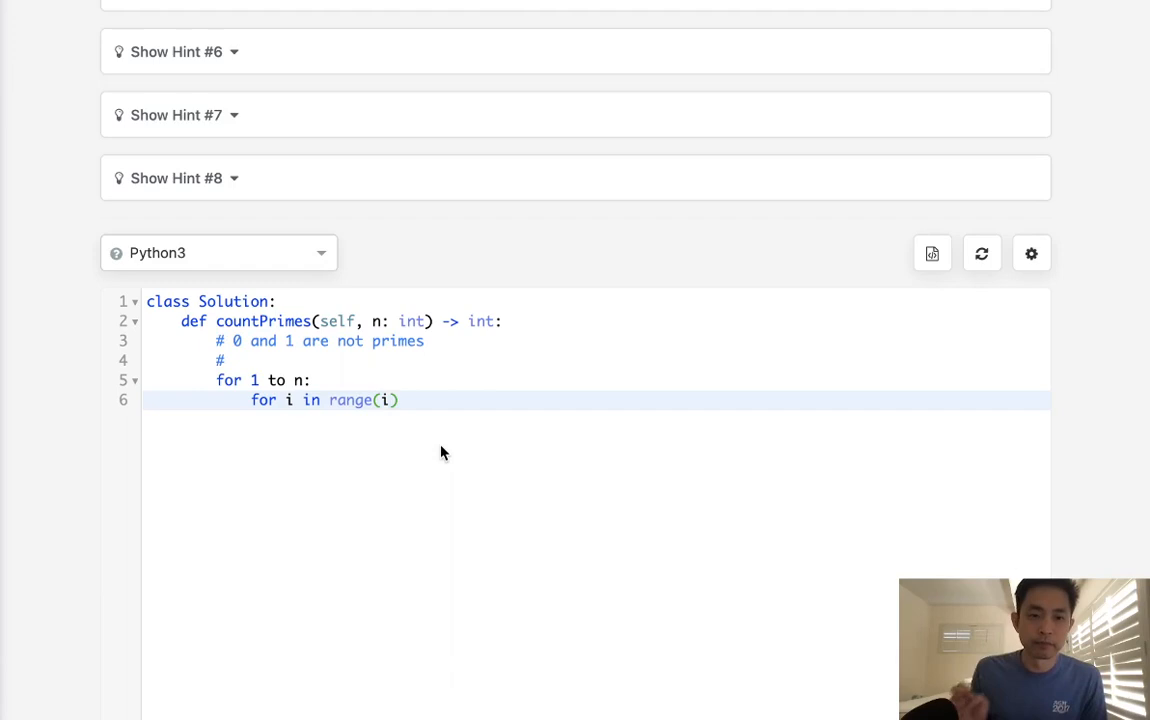
- Delete the two draft loop lines
{"action": "scroll", "scroll_direction": "down", "scroll_amount": 3}
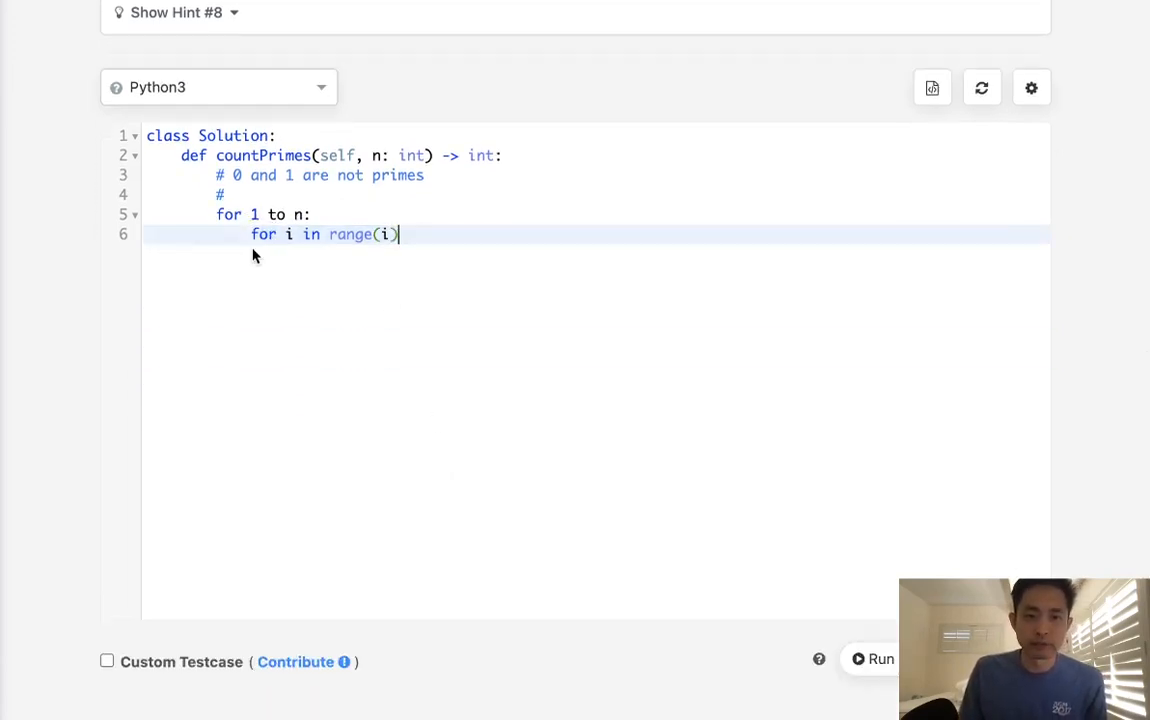
{"action": "left_click_drag", "start_coordinate": [217, 214], "coordinate": [397, 234]}
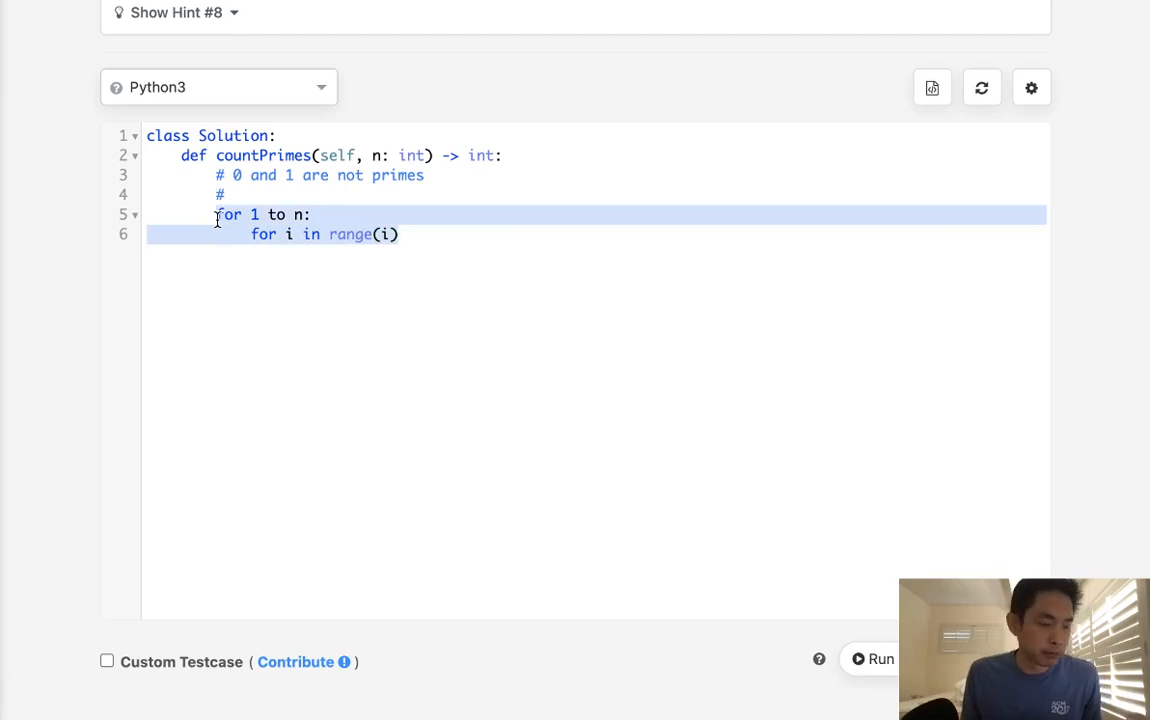
{"action": "key", "text": "Delete"}
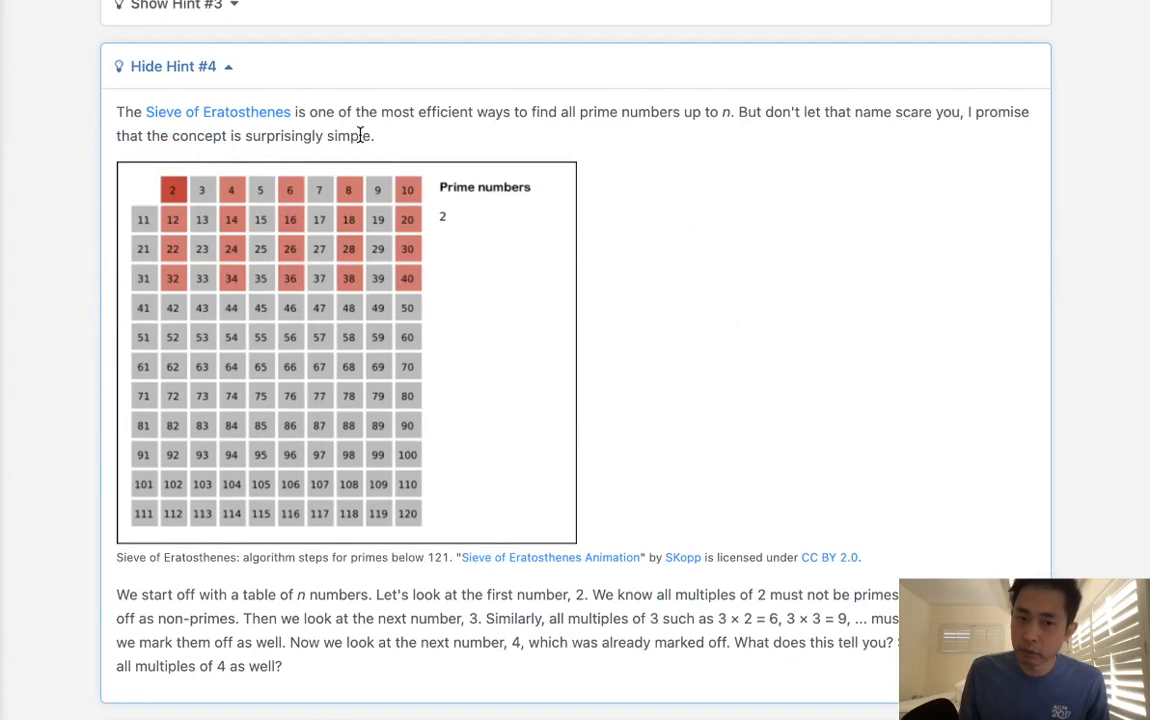
- Expand the Sieve of Eratosthenes hint and step through its animated table to primes up to 113
{"action": "scroll", "scroll_direction": "down", "scroll_amount": 3}
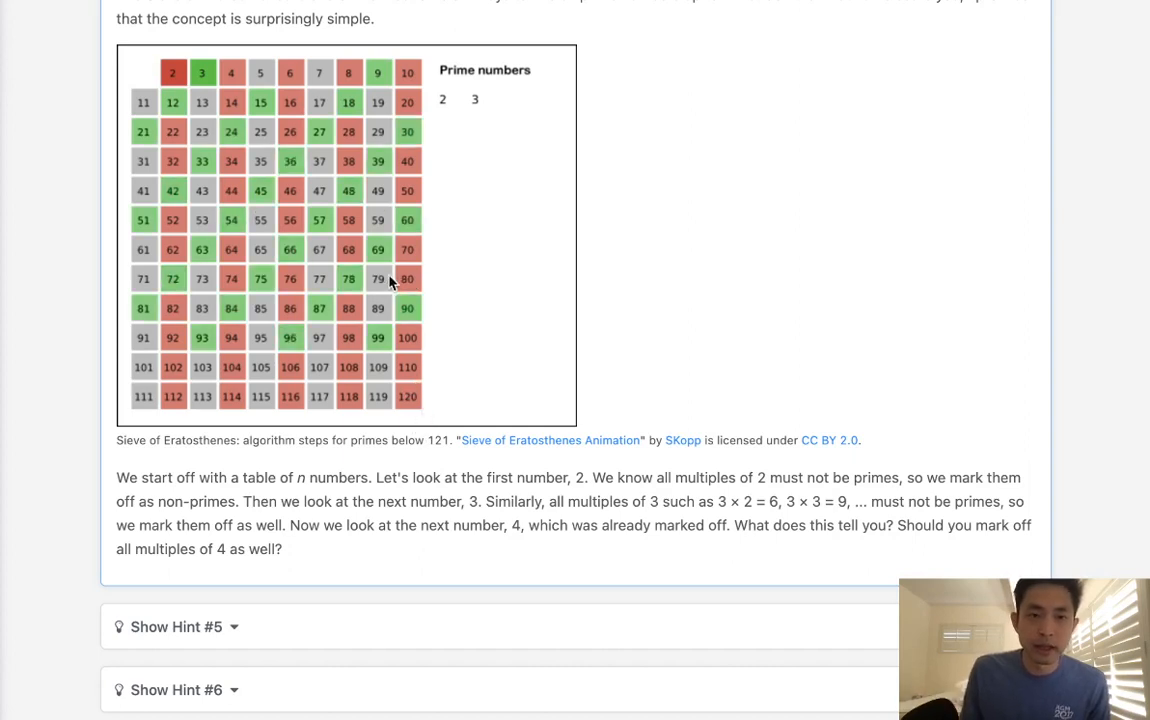
{"action": "left_click", "coordinate": [261, 72]}
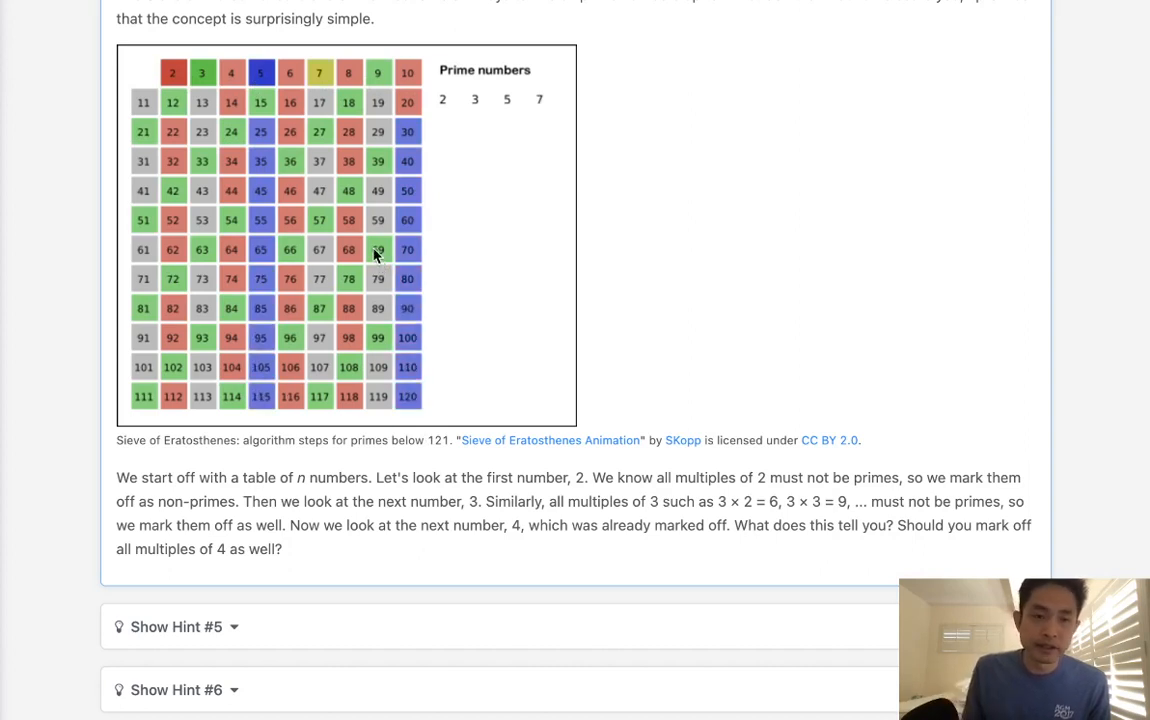
{"action": "left_click", "coordinate": [143, 101]}
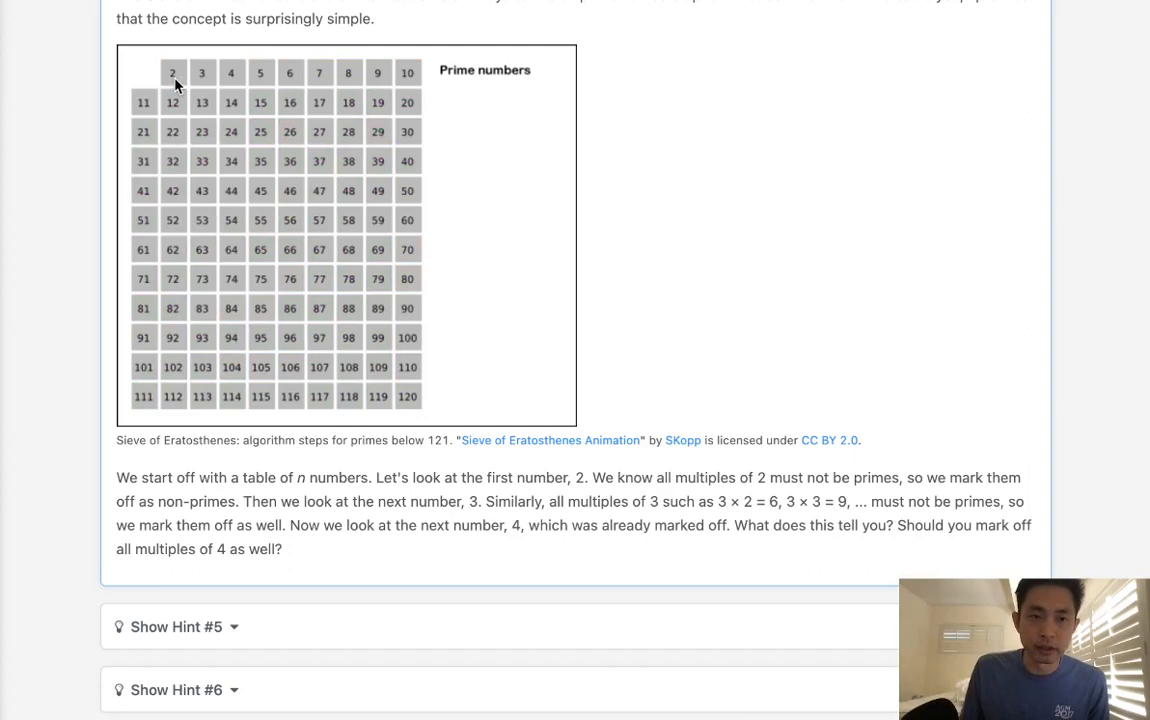
{"action": "left_click", "coordinate": [172, 72]}
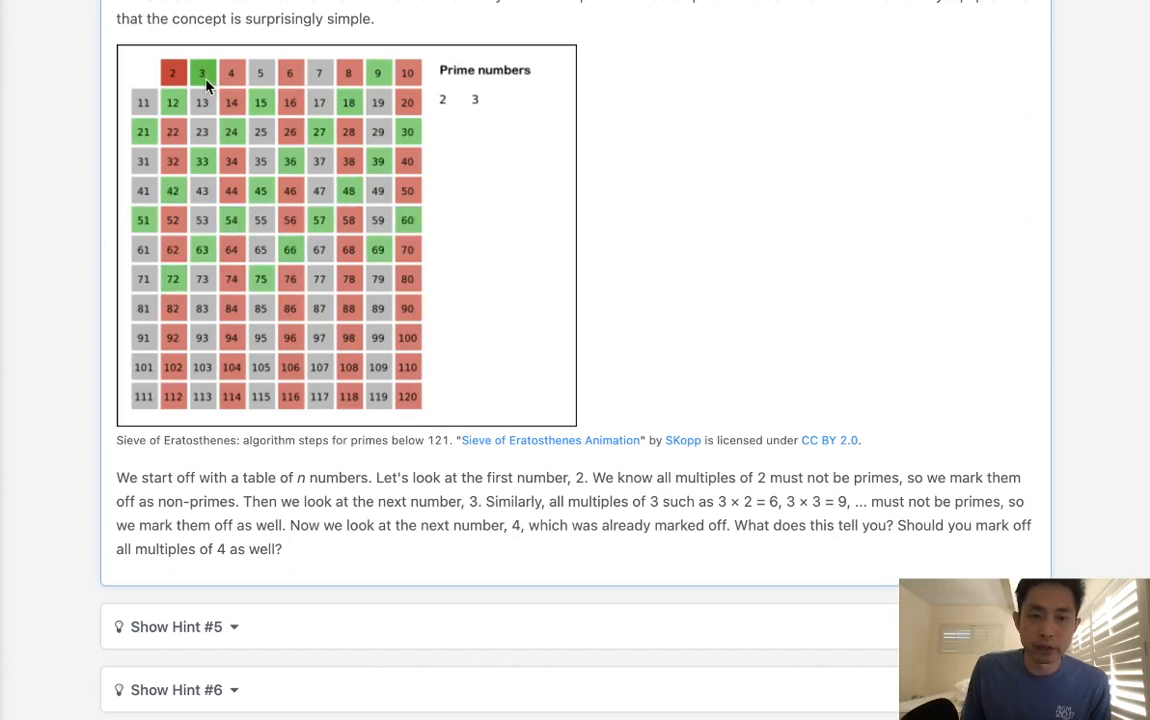
{"action": "left_click", "coordinate": [261, 72]}
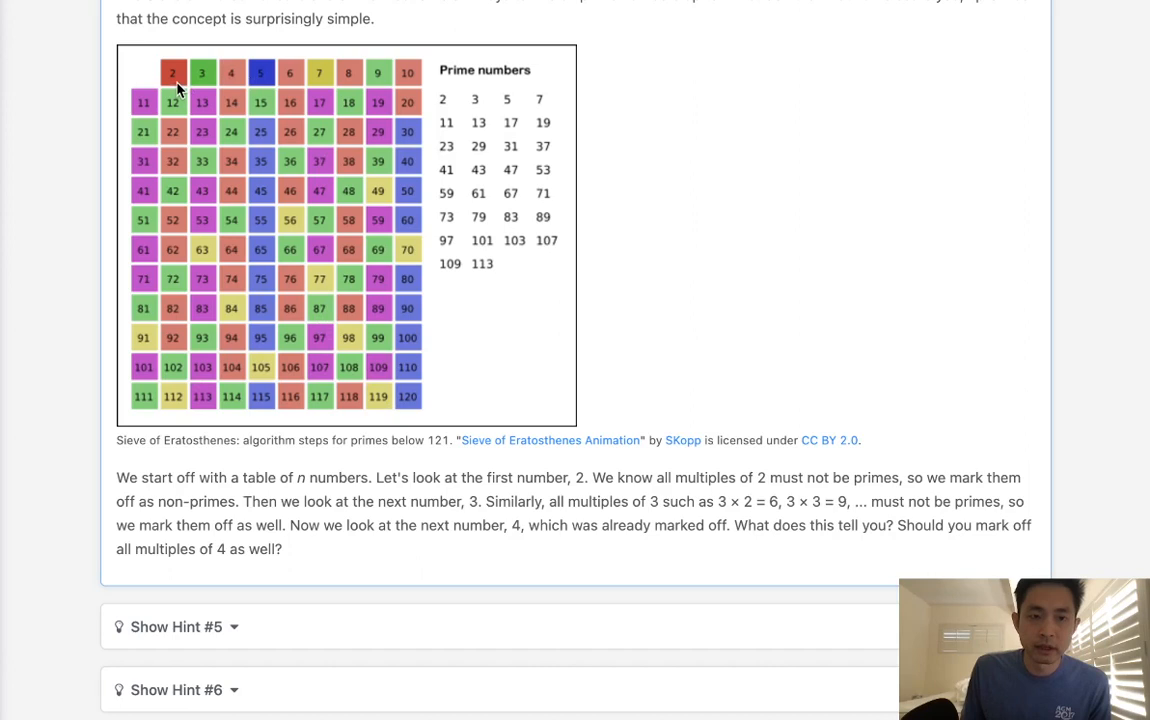
{"action": "mouse_move", "coordinate": [323, 133]}
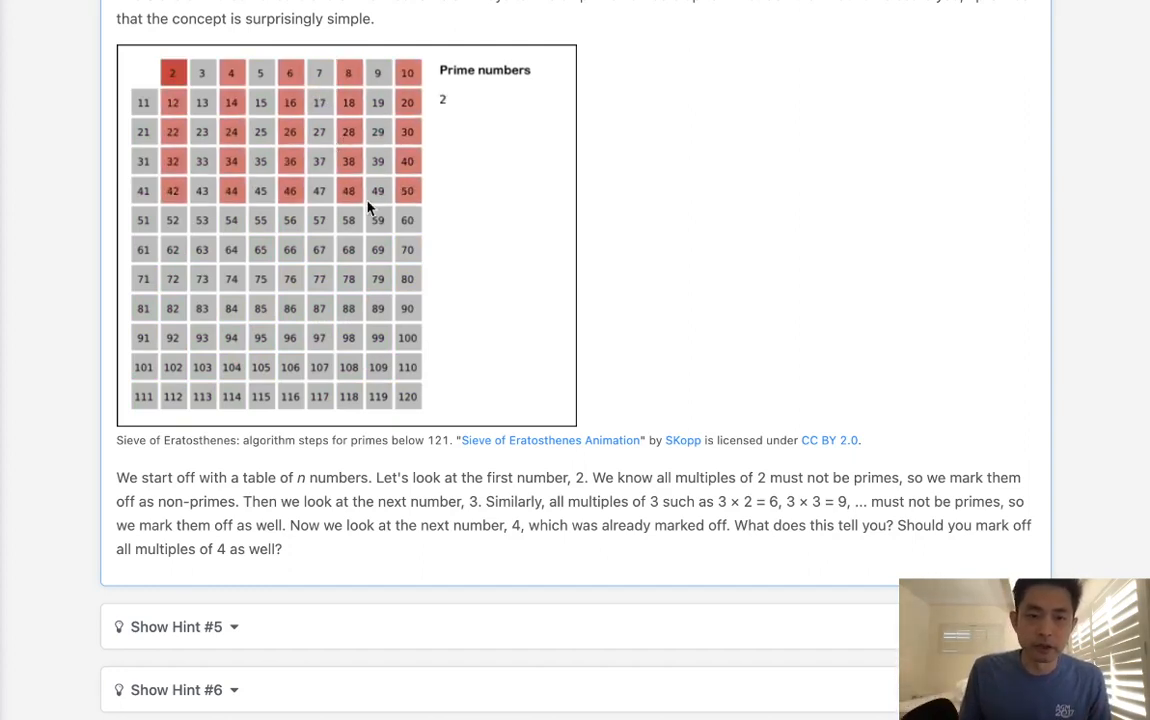
- Add the 'if n == 0 or n == 1: return 0' guard and primes = [1]*n
{"action": "scroll", "scroll_direction": "down", "scroll_amount": 3}
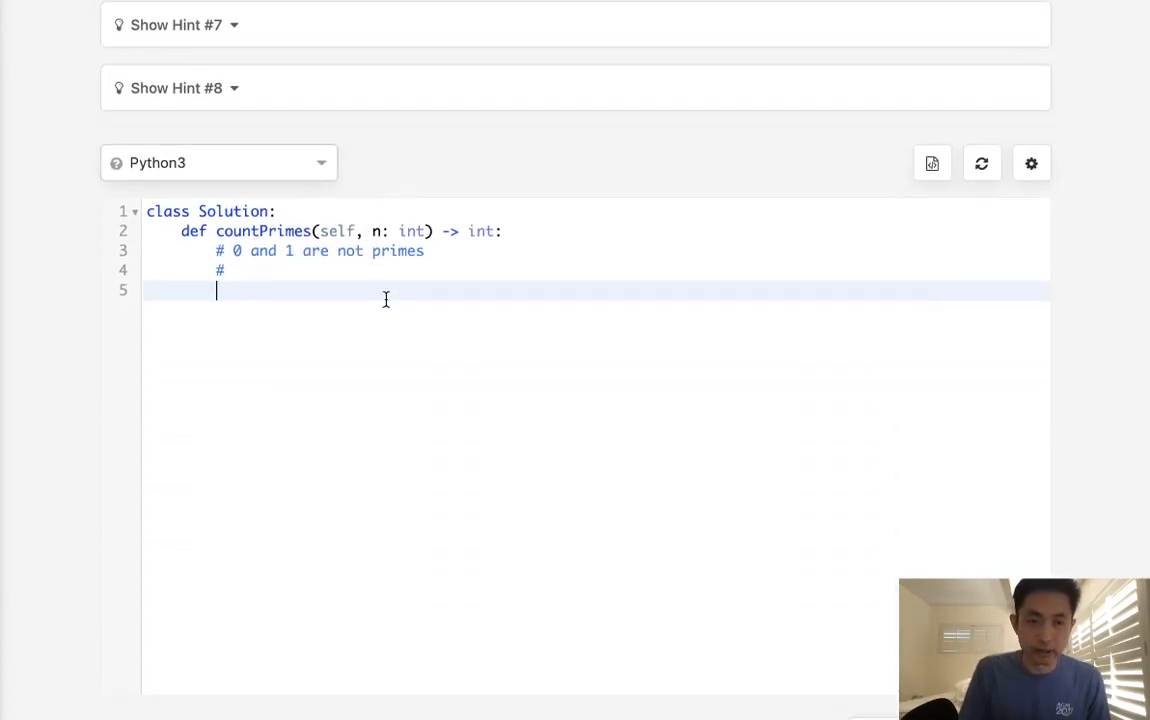
{"action": "type", "text": "if n"}
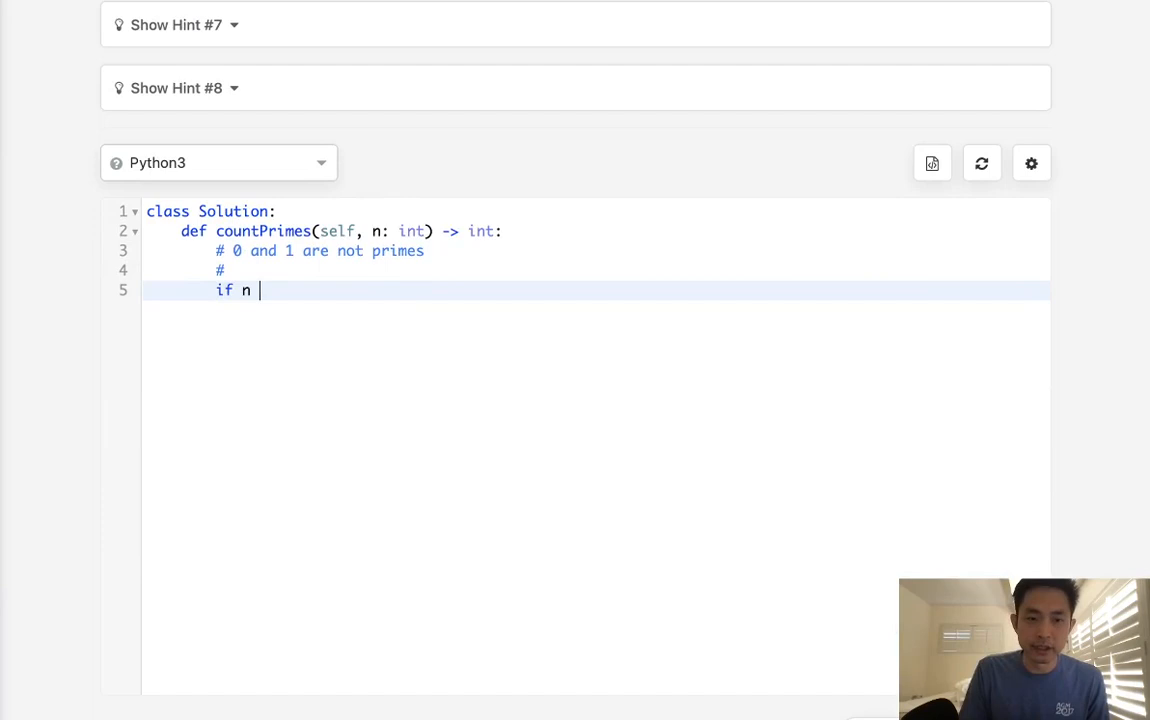
{"action": "type", "text": "== 0 or n ="}
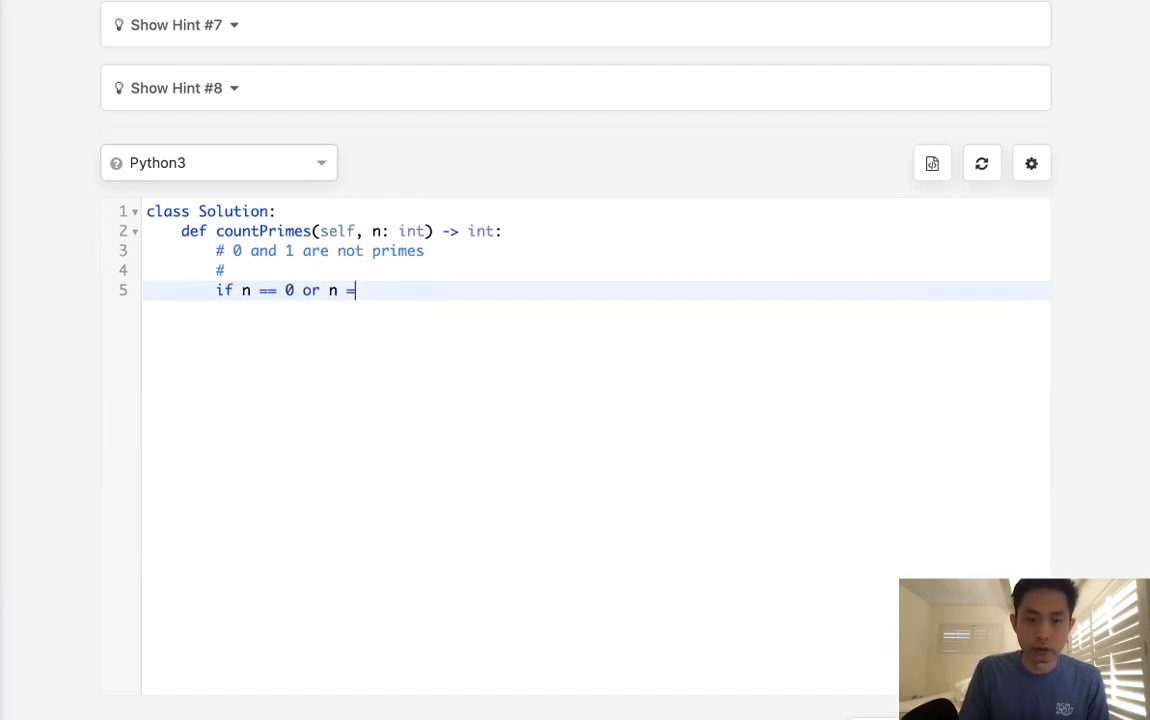
{"action": "type", "text": "= 1: return 0-"}
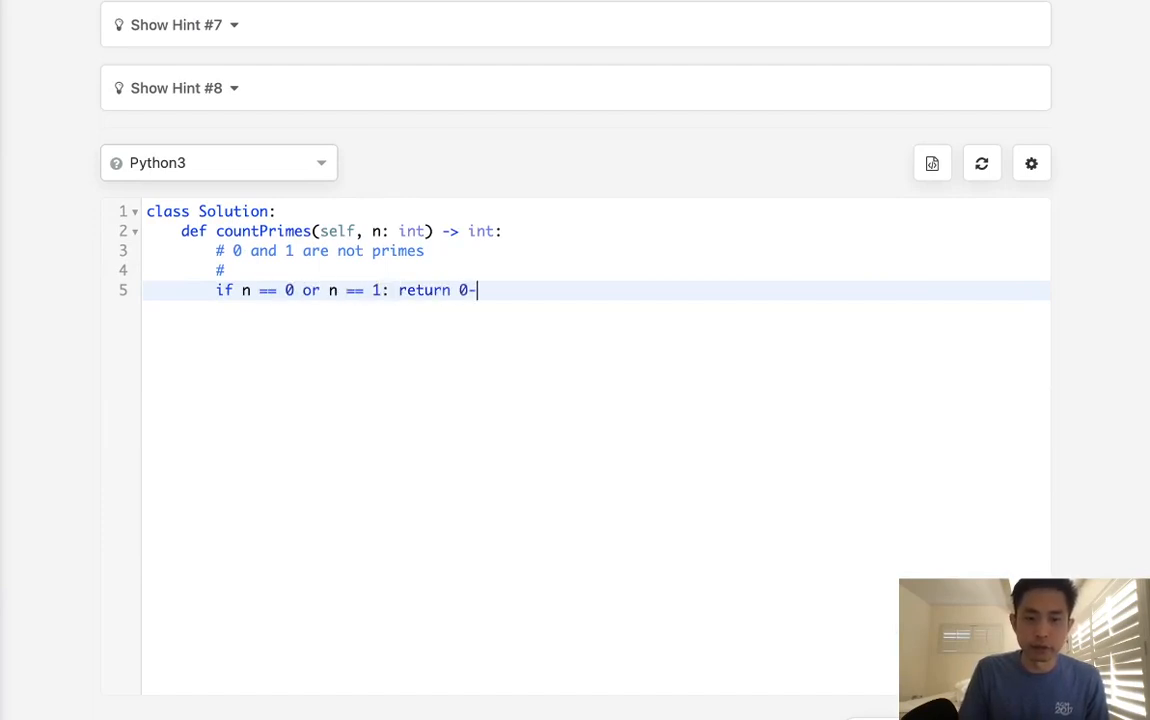
{"action": "type", "text": "primes"}
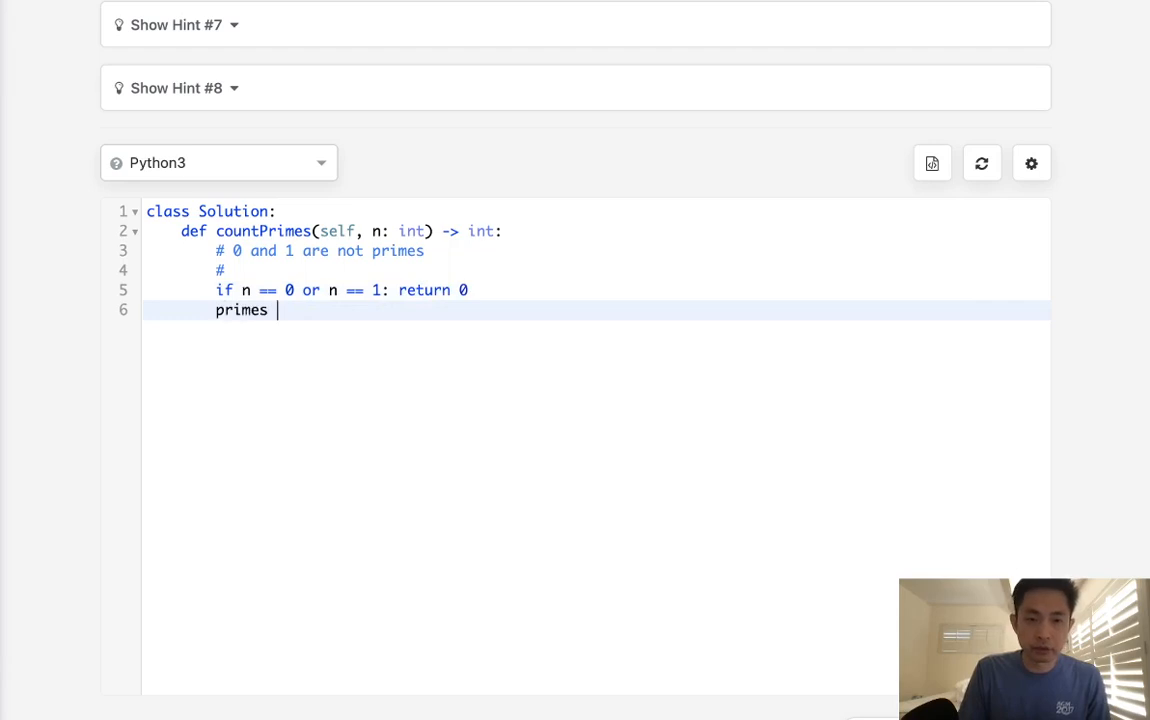
{"action": "type", "text": "= []"}
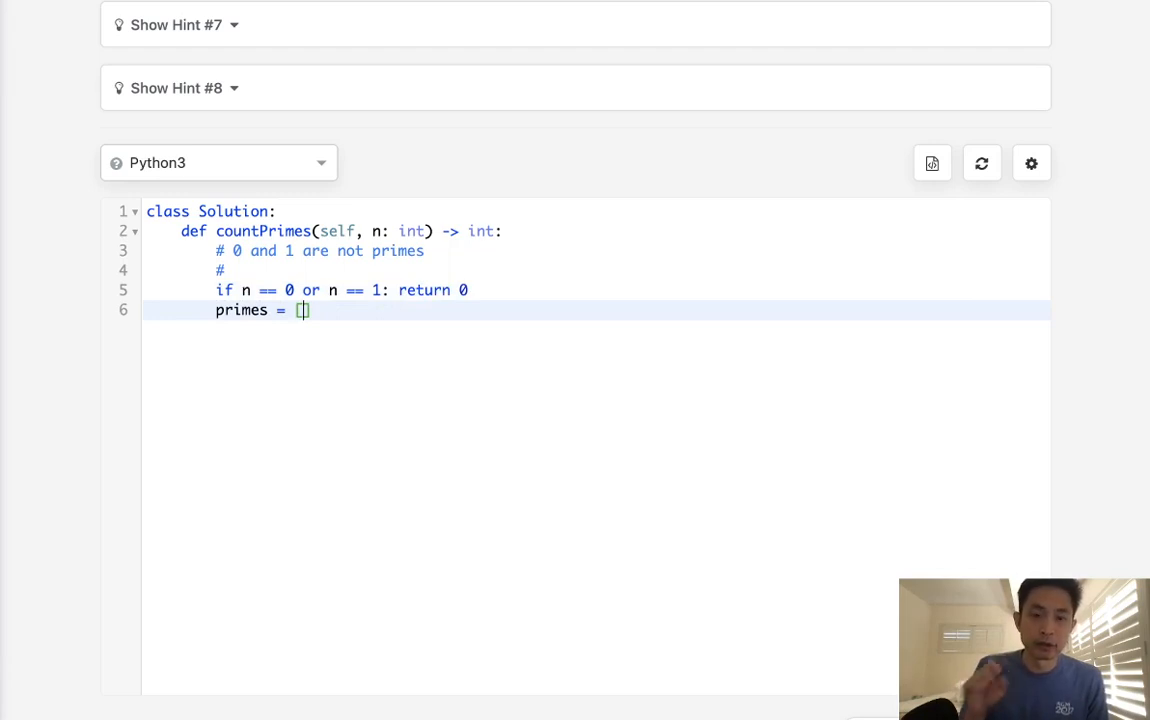
{"action": "type", "text": "1"}
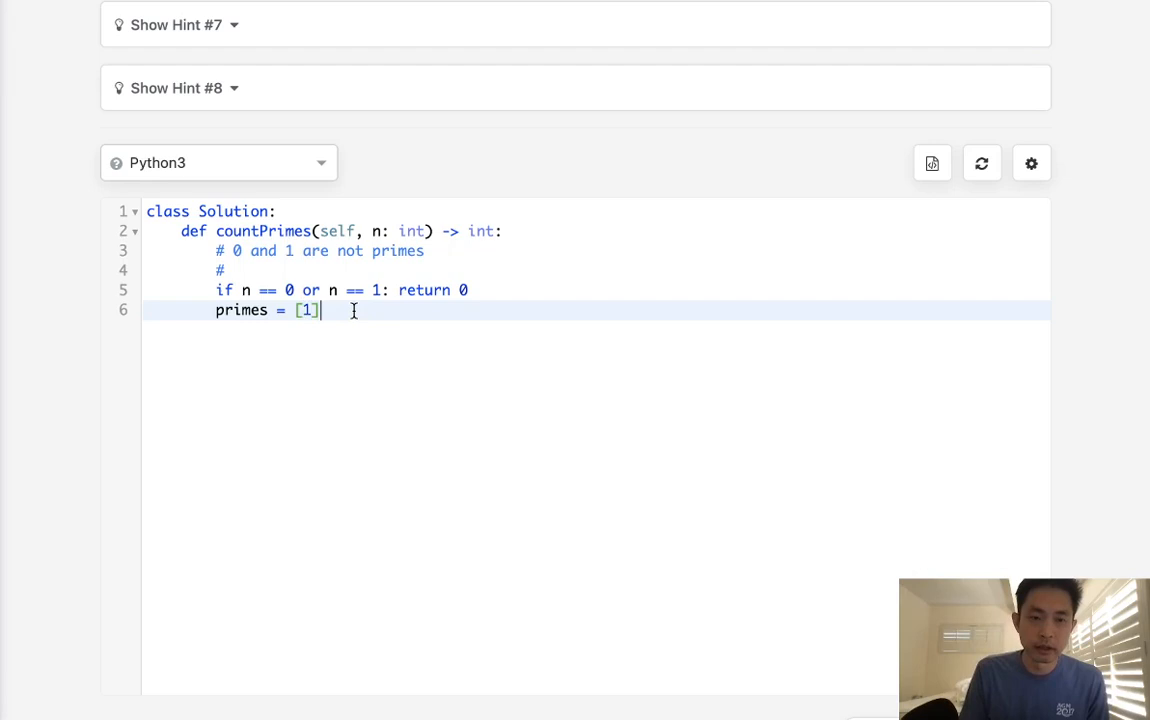
{"action": "type", "text": "*"}
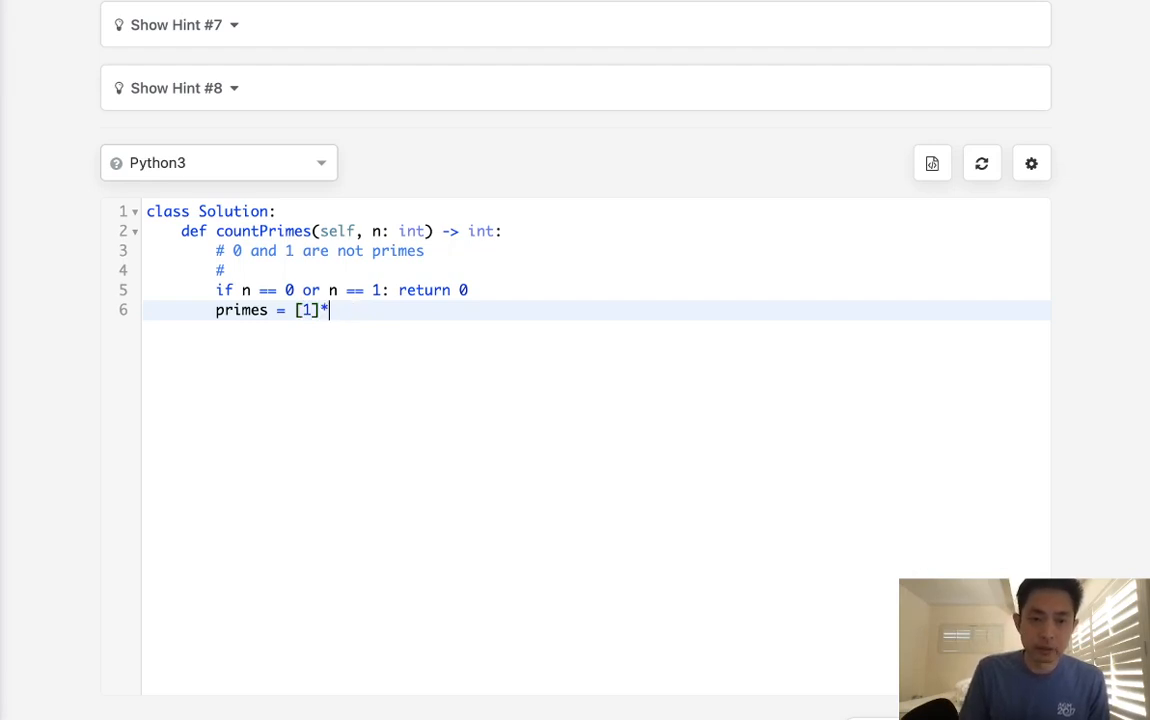
{"action": "type", "text": "n"}
{"action": "type", "text": "prim"}
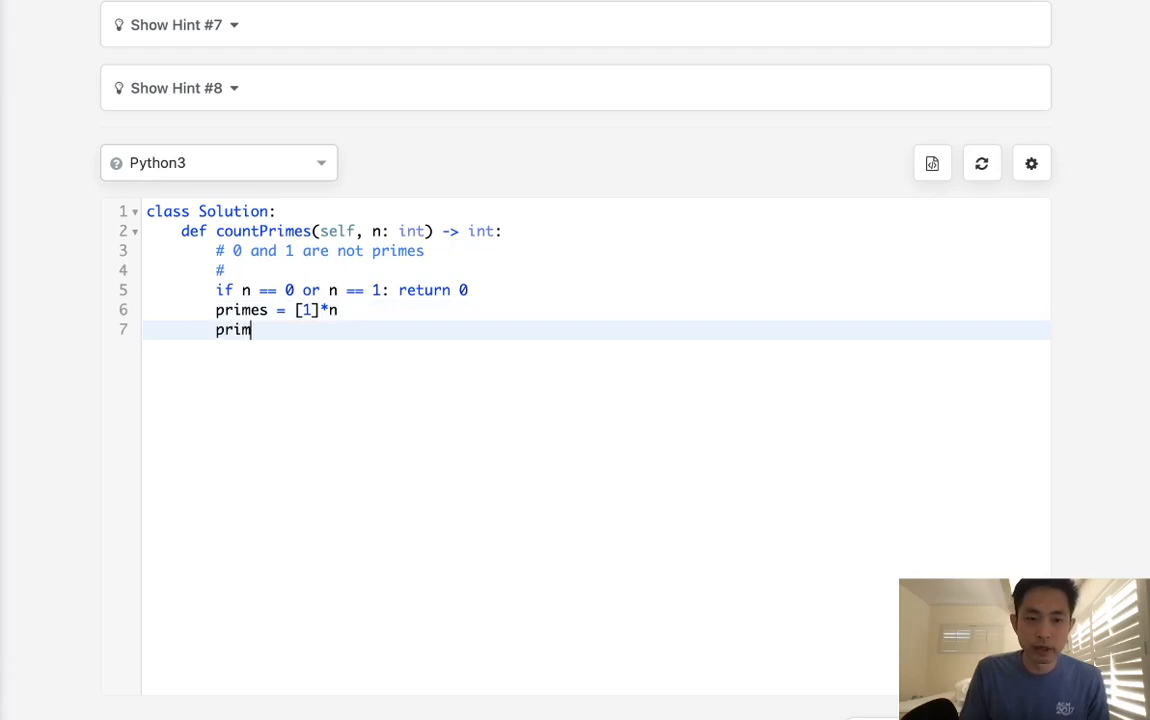
- Zero primes[0] and primes[1], set i = 2, and start 'while i < n:'
{"action": "type", "text": "es[0]"}
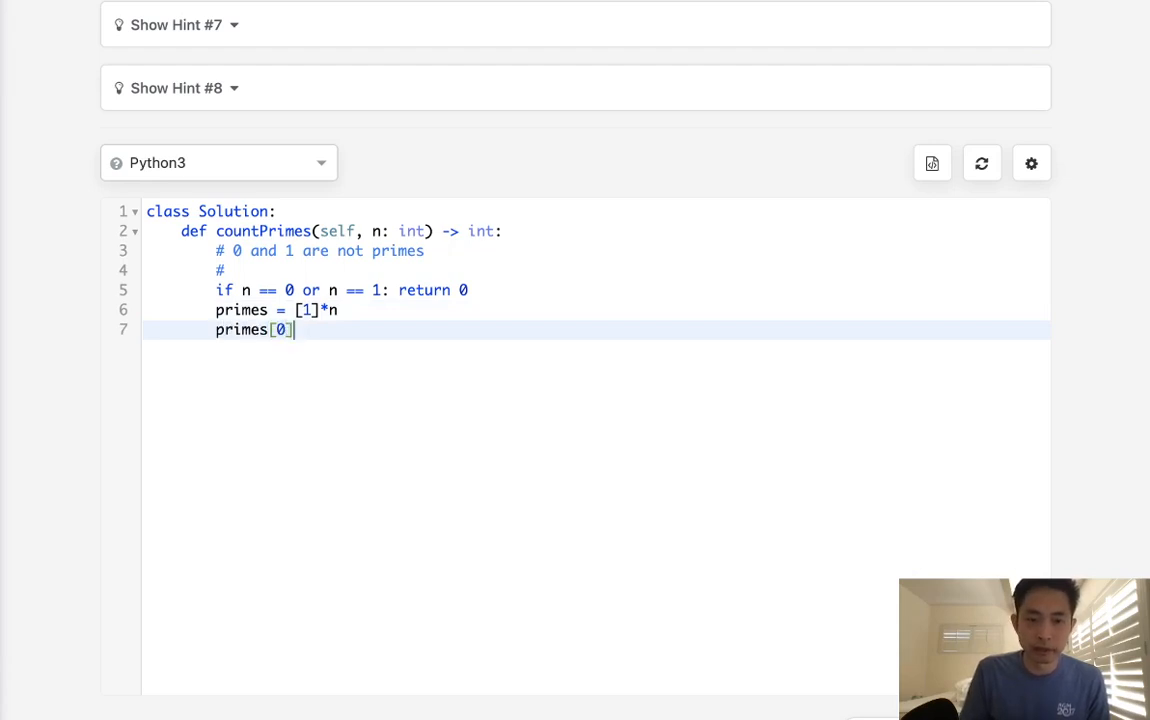
{"action": "type", "text": "=0"}
{"action": "type", "text": "pri"}
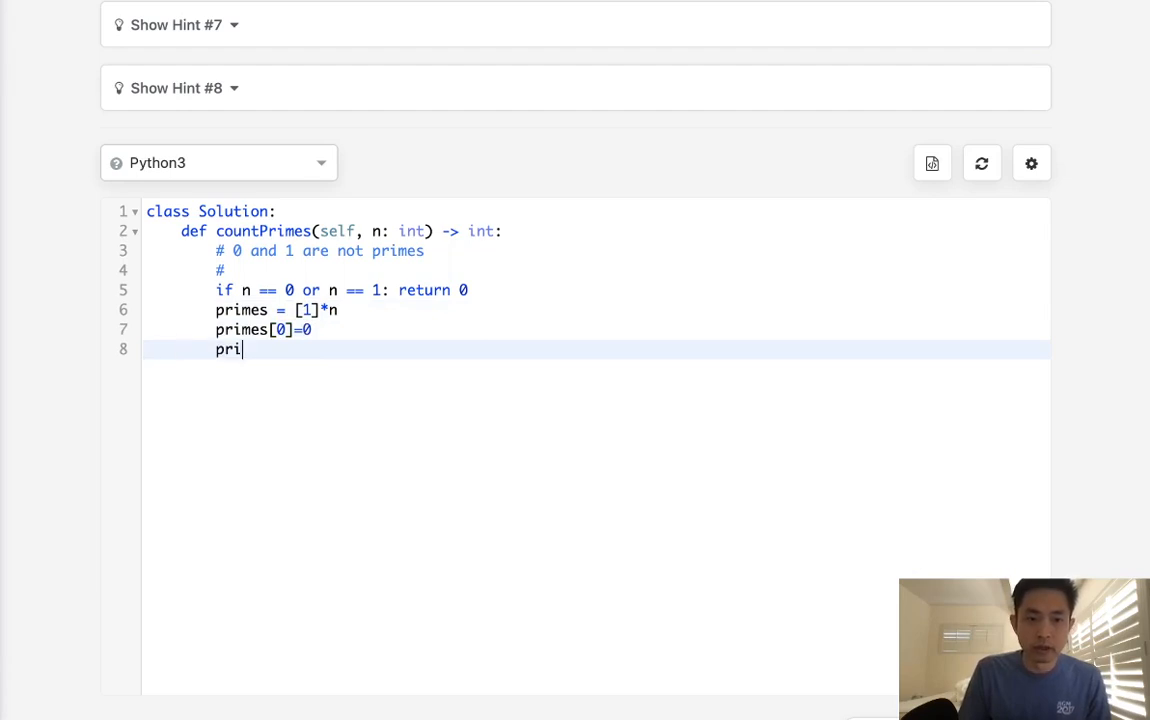
{"action": "type", "text": "mes[1]=0"}
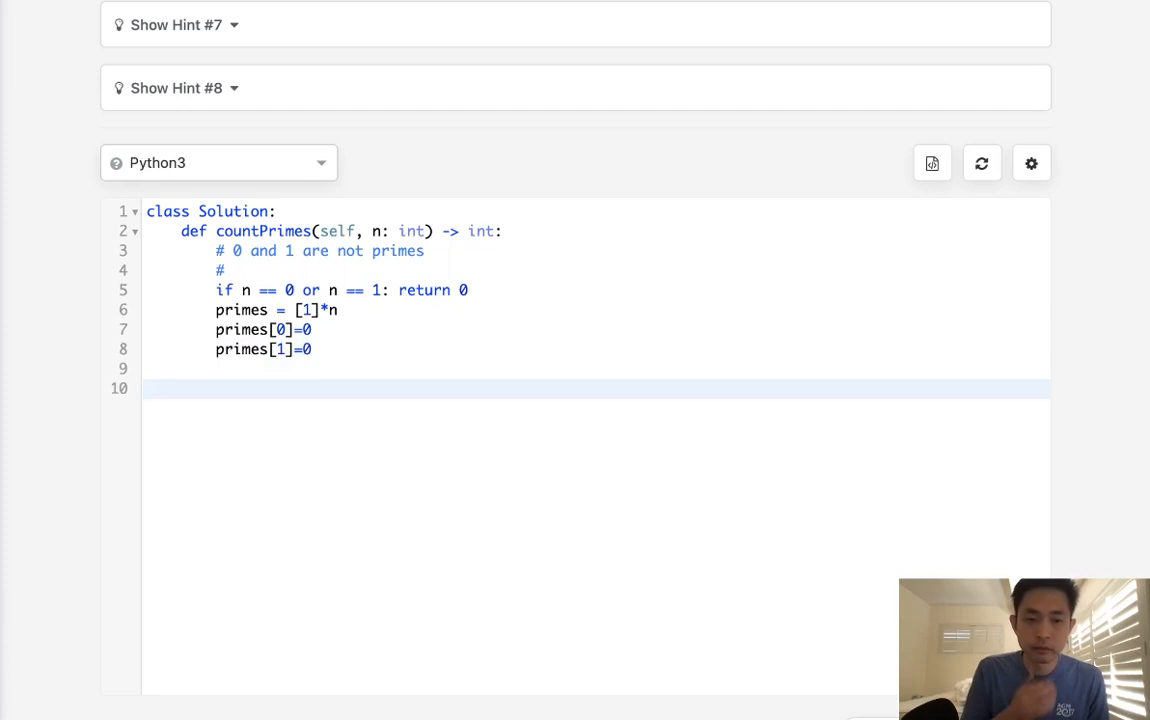
{"action": "type", "text": "io"}
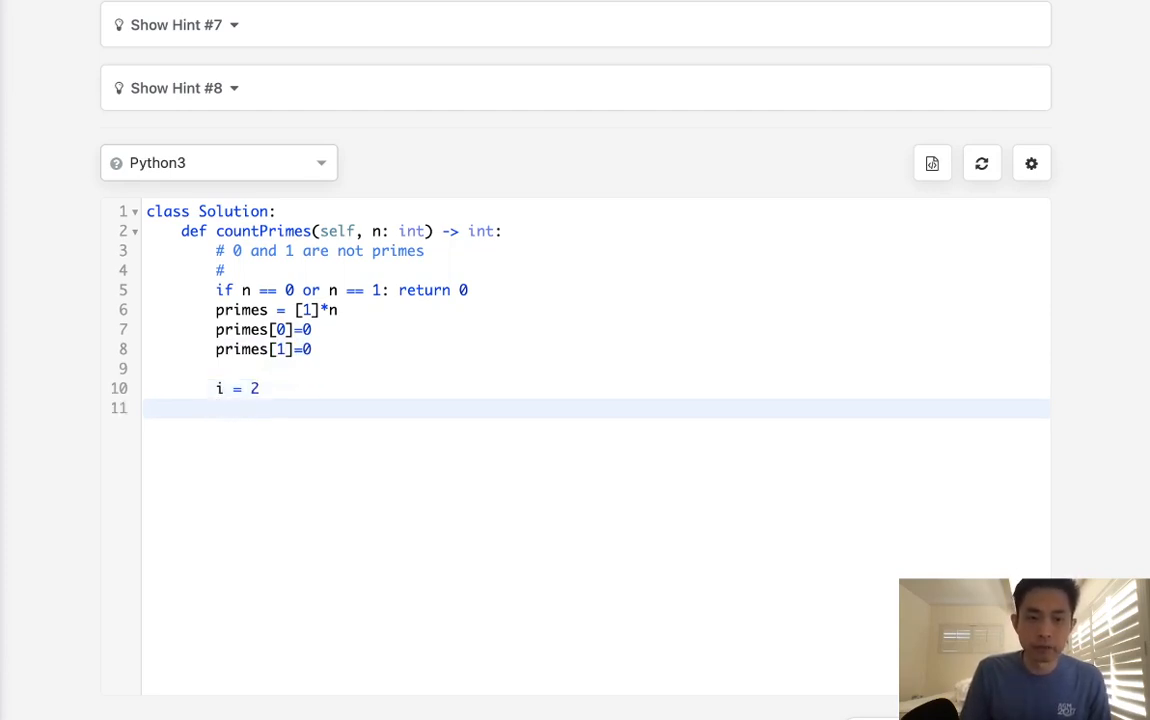
{"action": "type", "text": "while"}
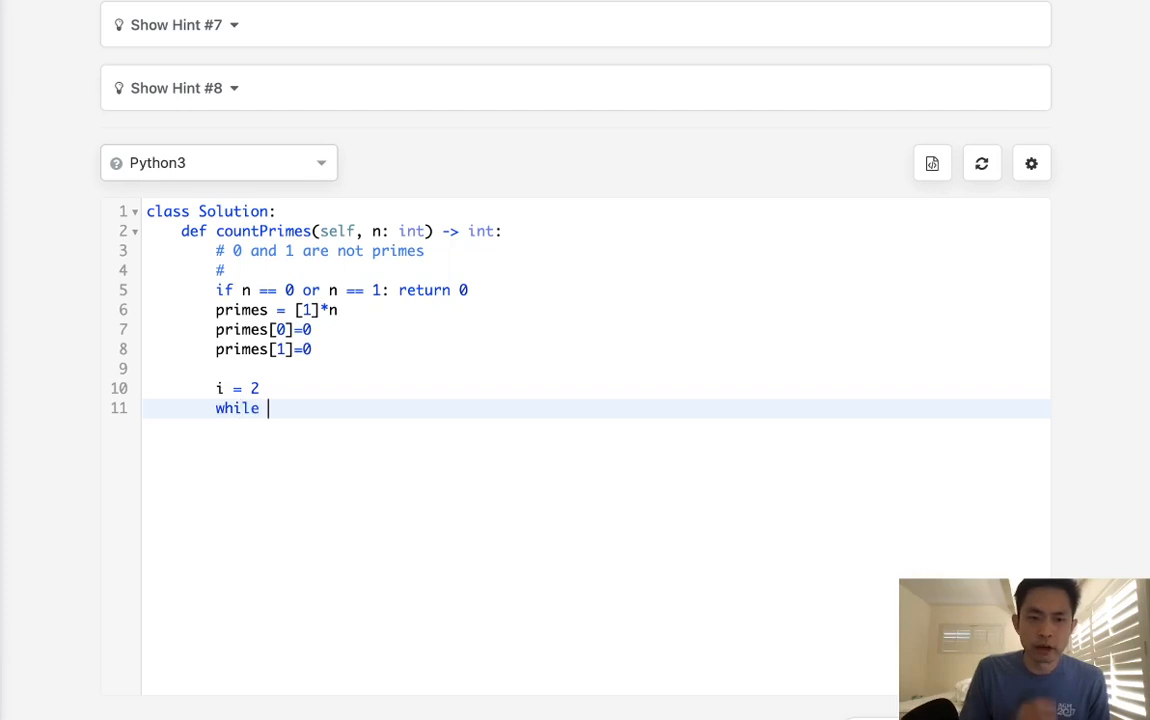
{"action": "type", "text": "i <"}
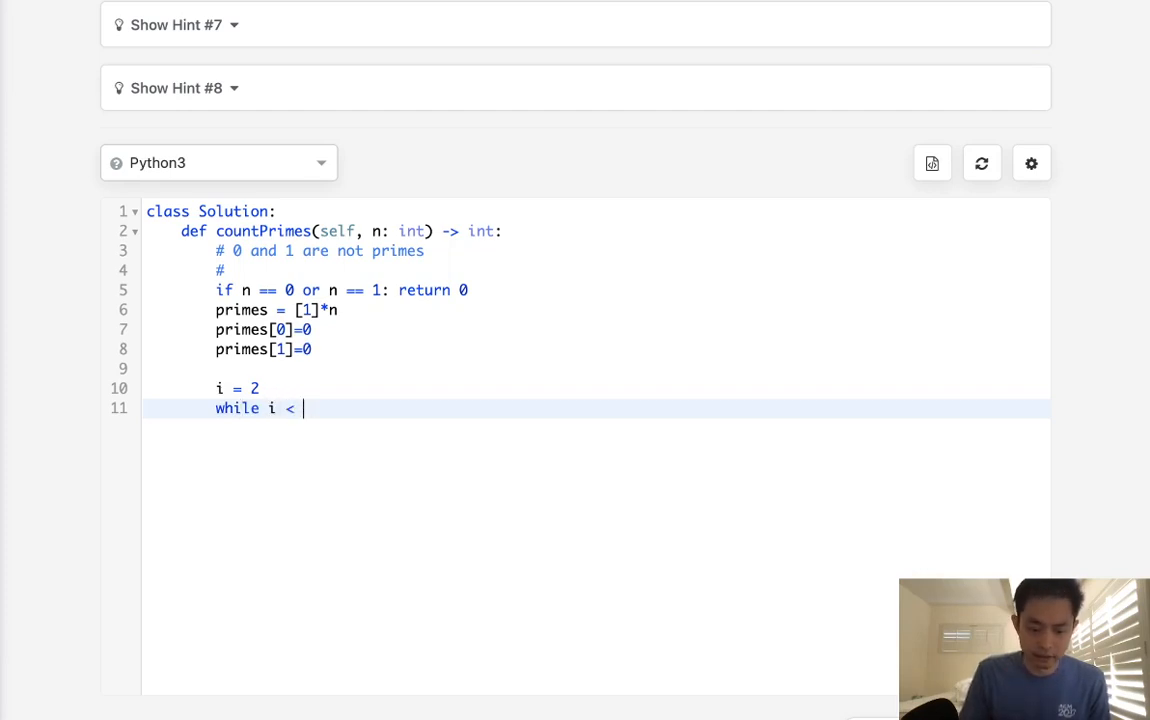
{"action": "type", "text": "n:"}
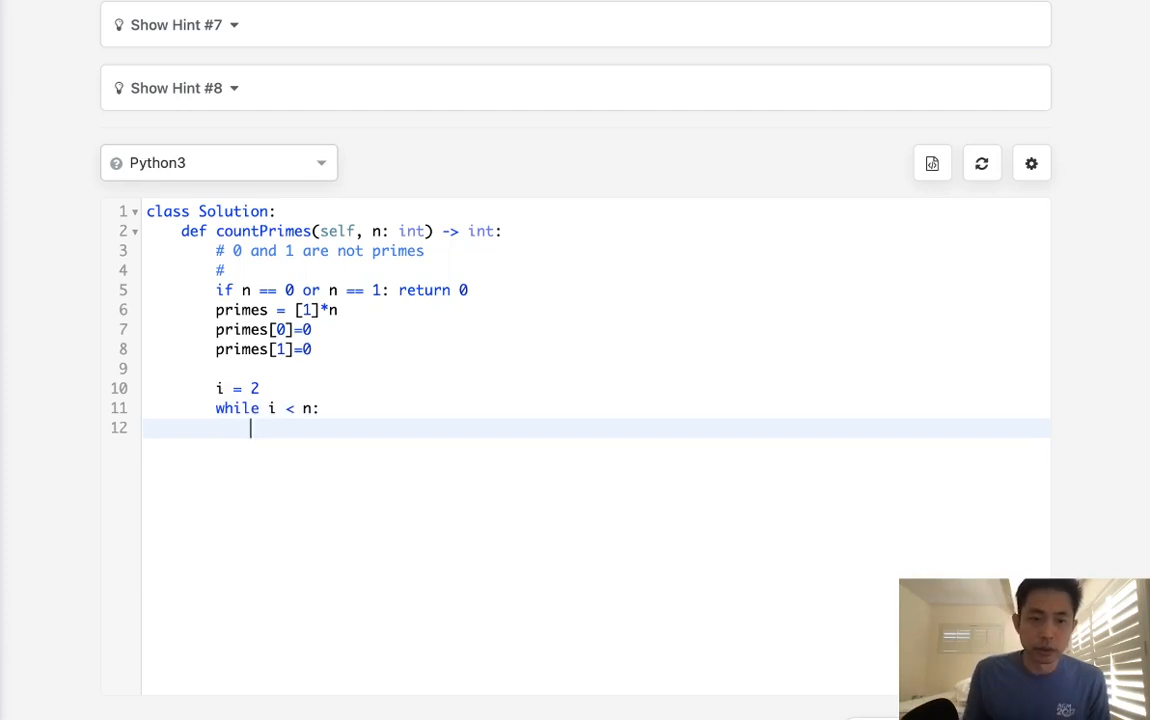
{"action": "scroll", "scroll_direction": "down", "scroll_amount": 3}
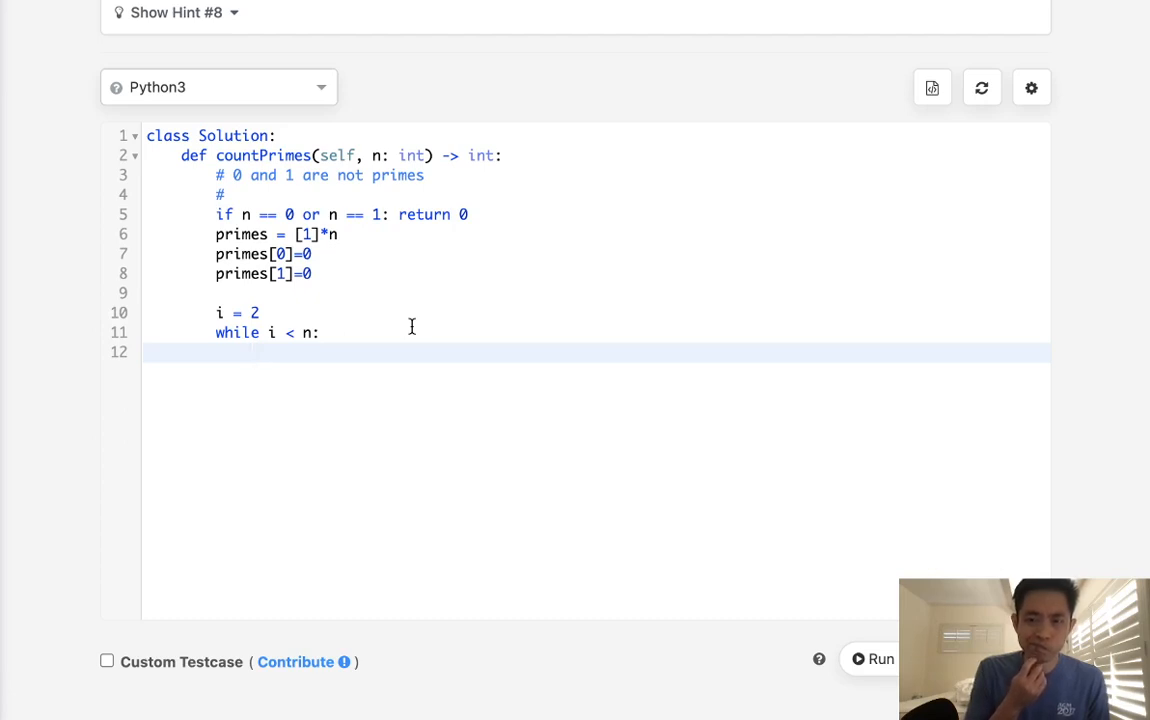
- Write the inner loop body: set tmp from i, tmp += i, and zero primes[tmp]
{"action": "type", "text": "if primes["}
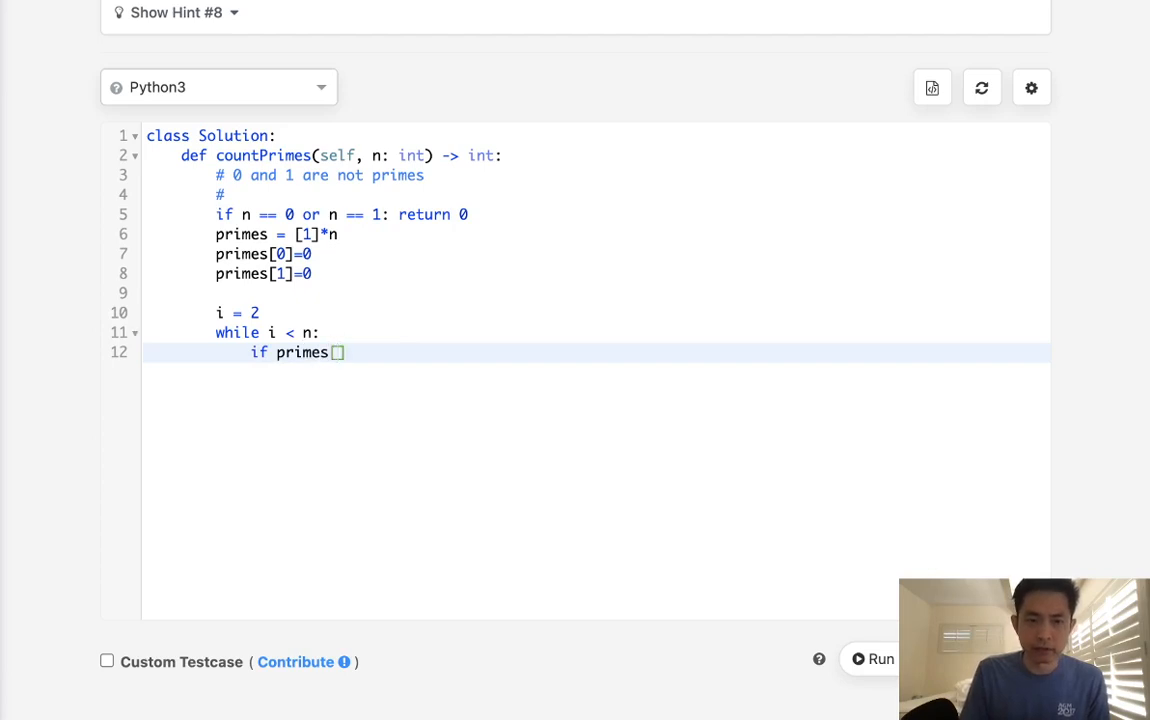
{"action": "type", "text": "i"}
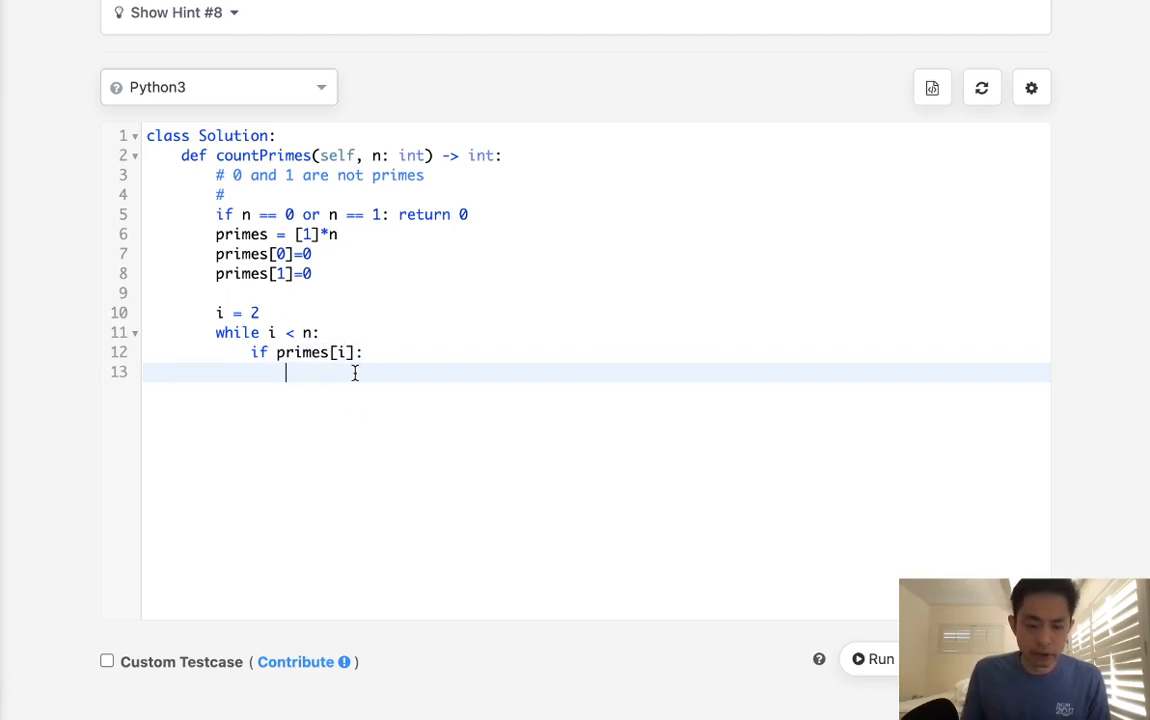
{"action": "type", "text": "tmp"}
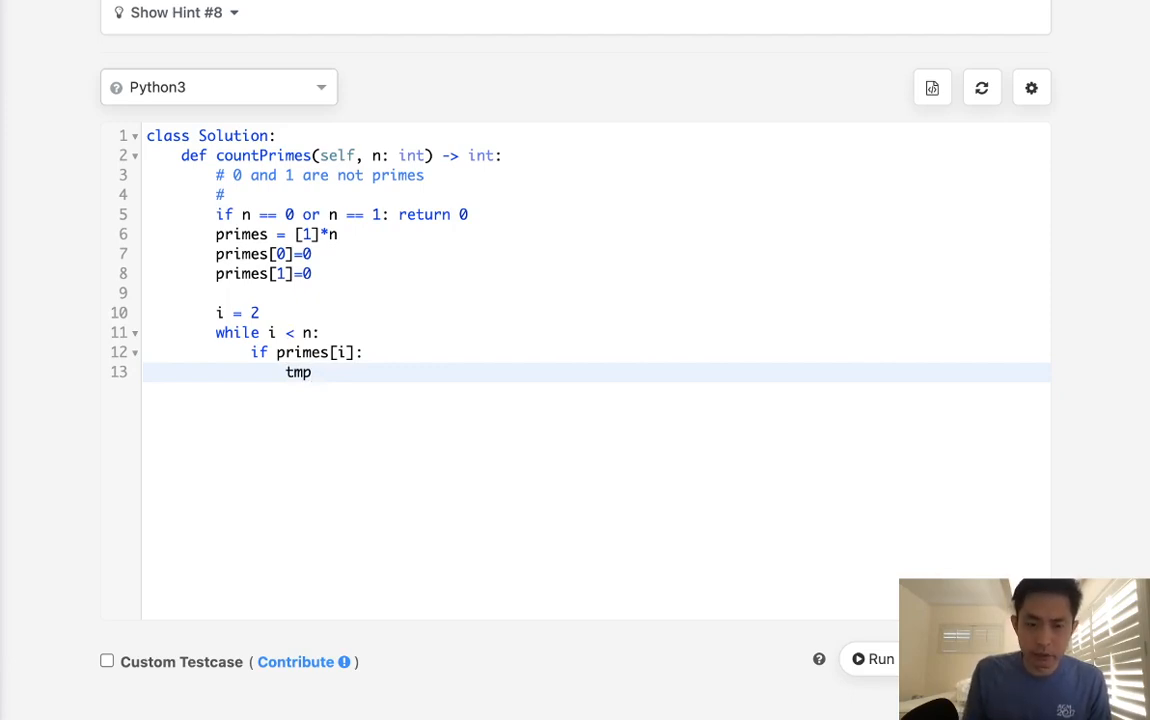
{"action": "type", "text": "tmp = i"}
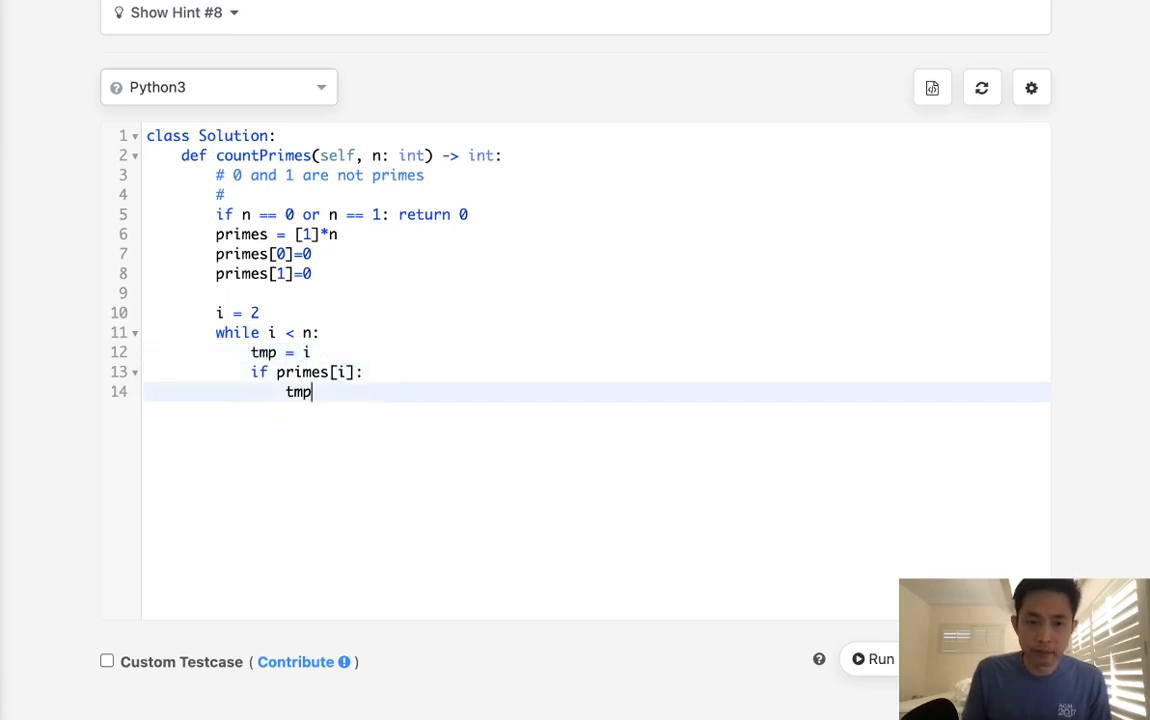
{"action": "type", "text": "+"}
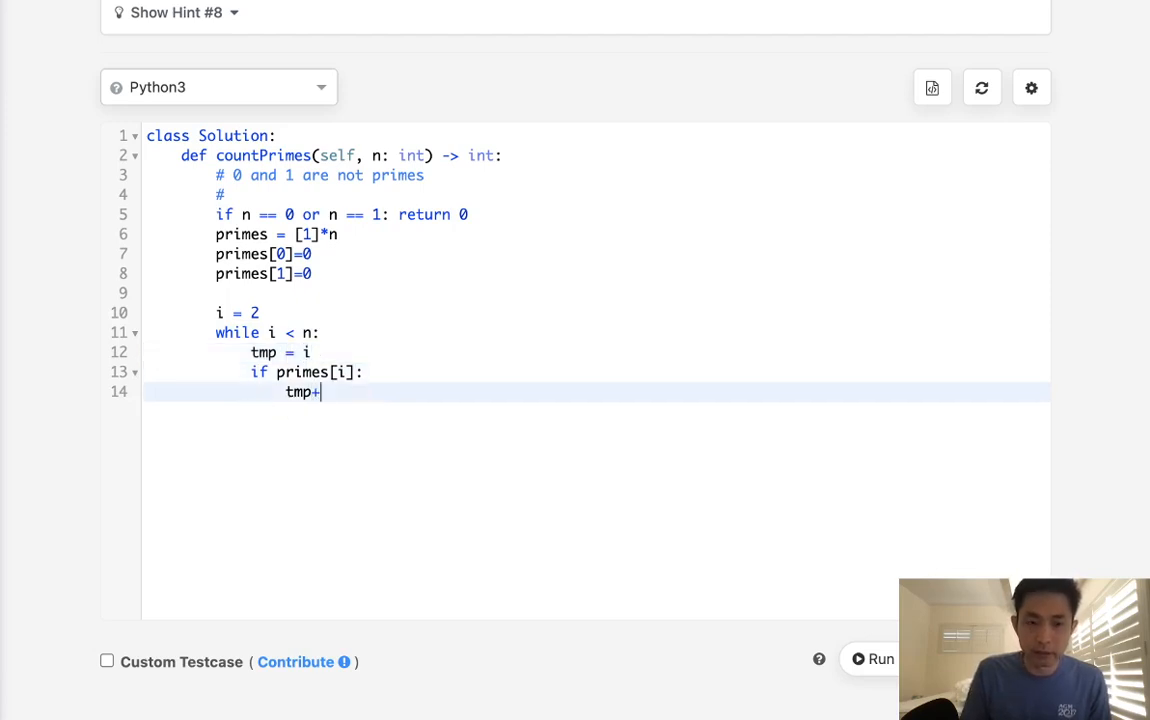
{"action": "type", "text": "=i"}
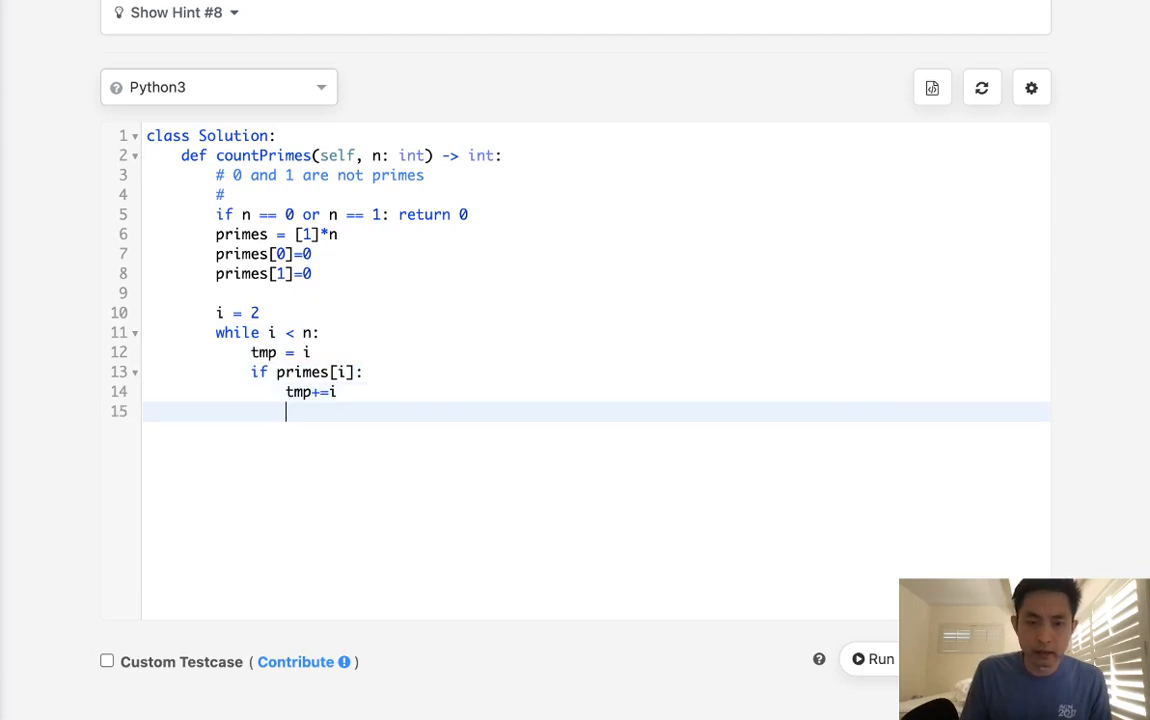
{"action": "type", "text": "p"}
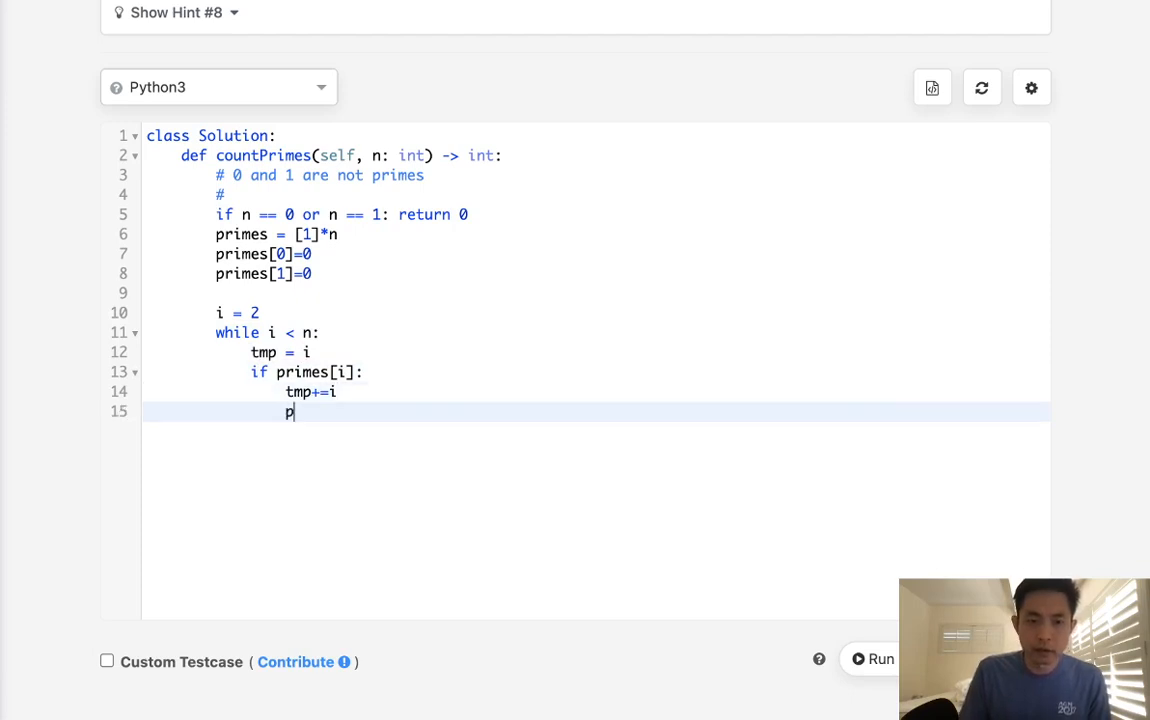
{"action": "type", "text": "rimes[tmp] = 0"}
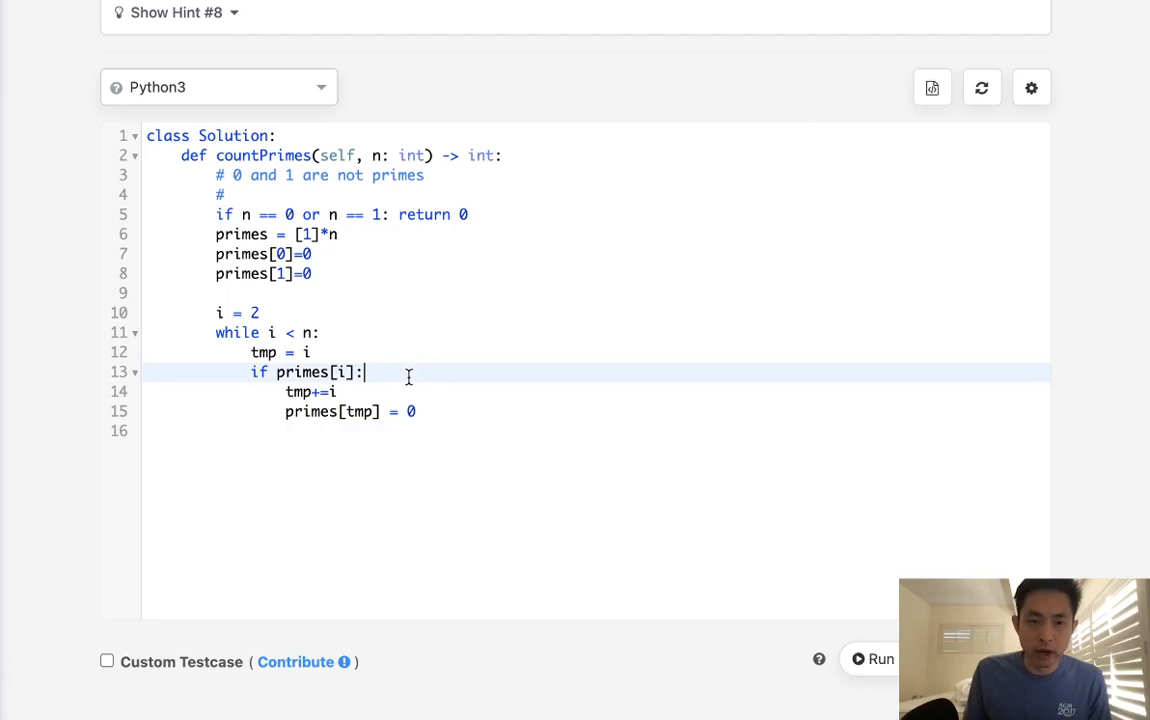
- Wrap that body in 'while tmp < n:' and add i+=1 after it
{"action": "type", "text": "whi"}
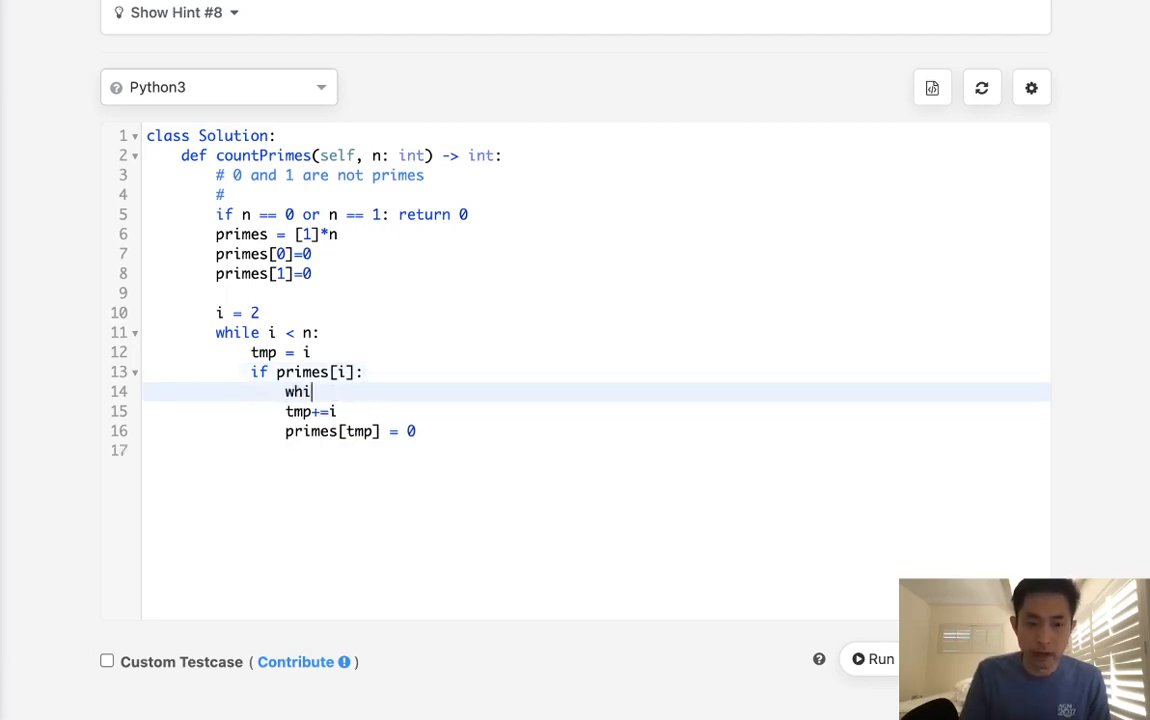
{"action": "type", "text": "le tmp <"}
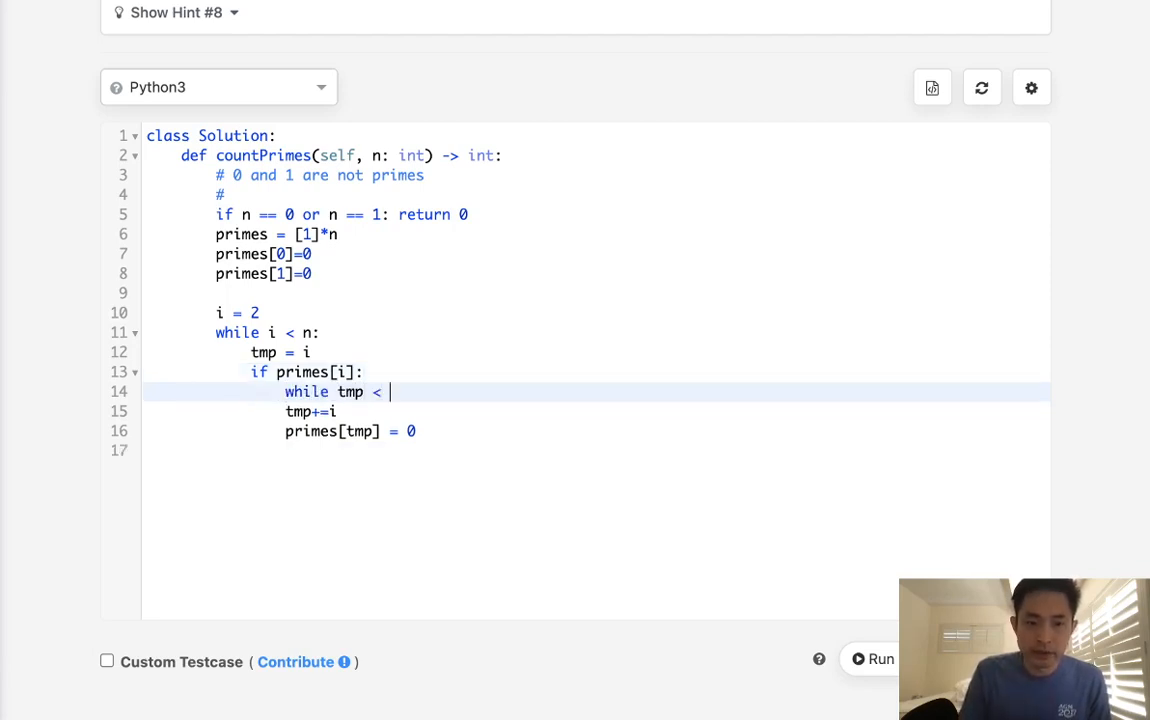
{"action": "type", "text": "n:"}
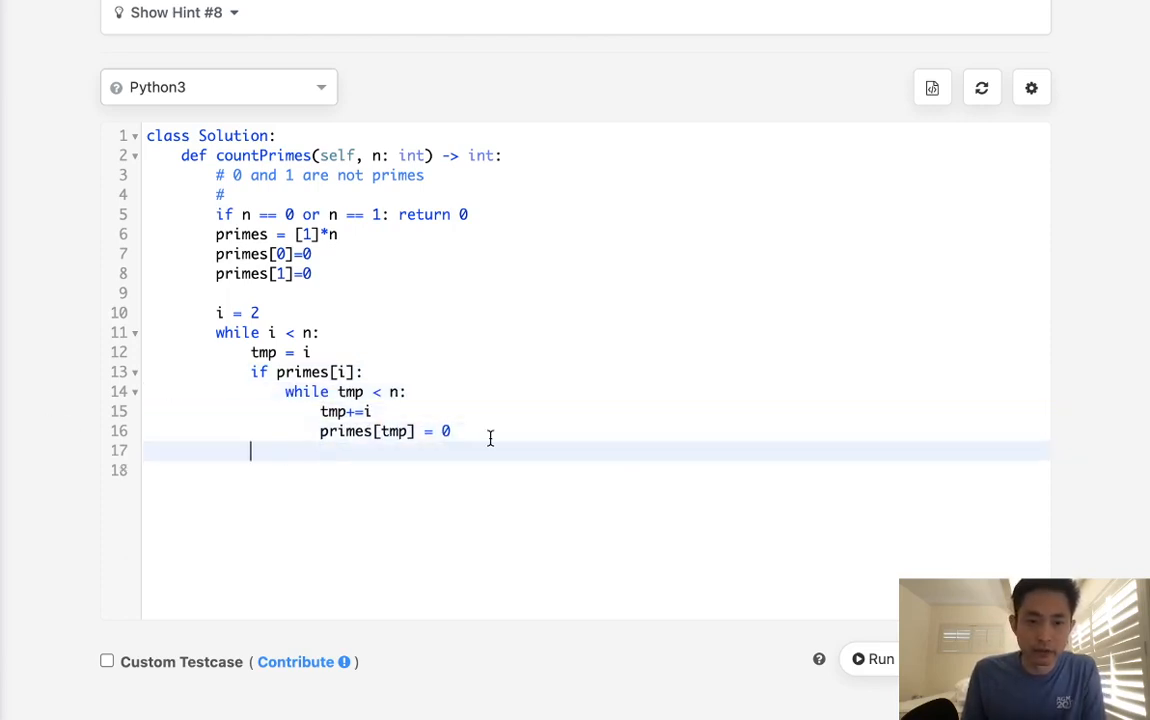
{"action": "type", "text": "i+=1"}
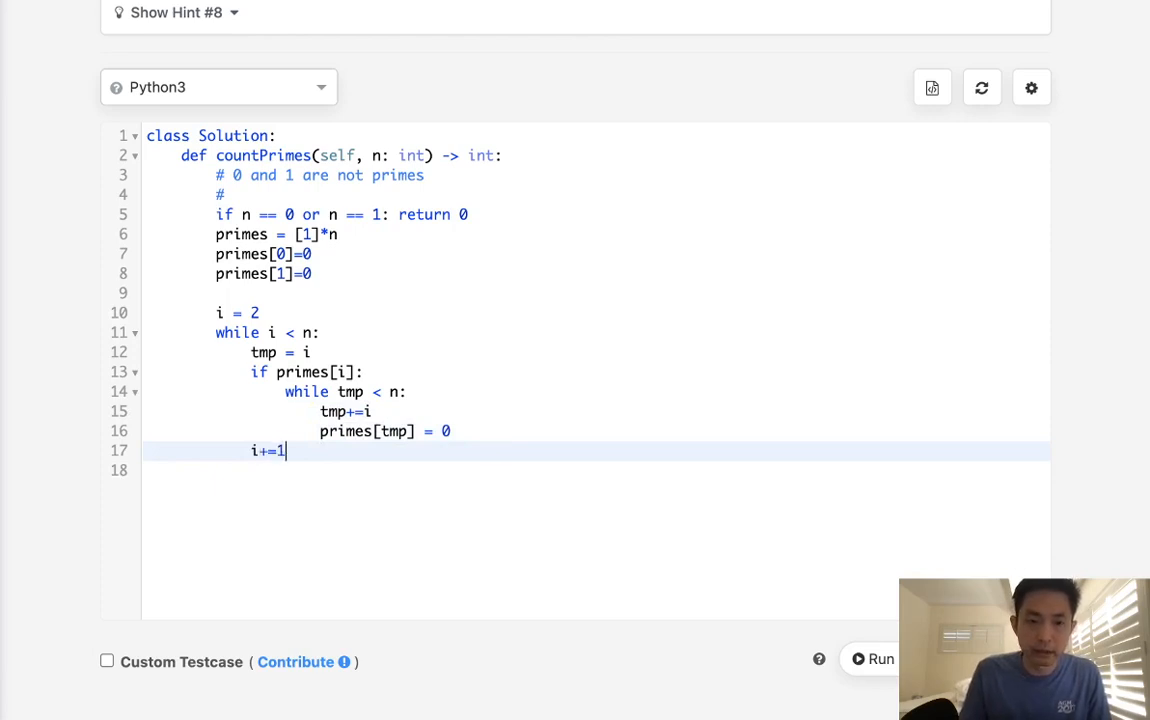
{"action": "key", "text": "enter"}
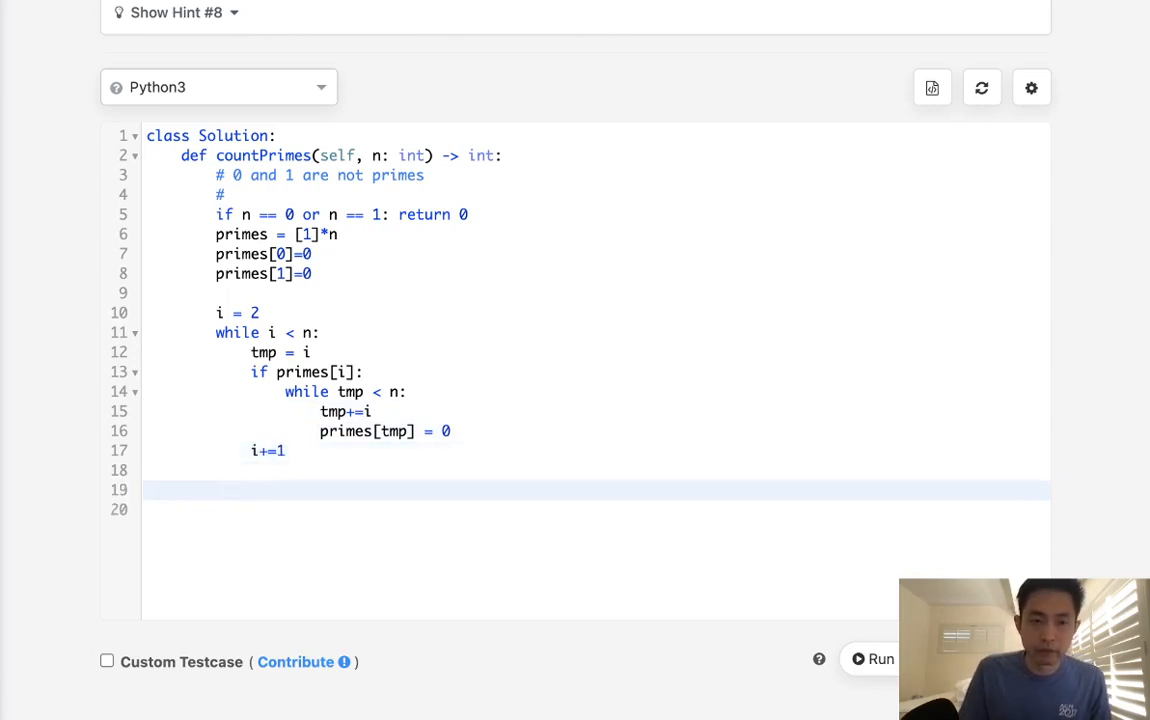
- End countPrimes with return sum(primes) and a print(primes) debug line
{"action": "type", "text": "p"}
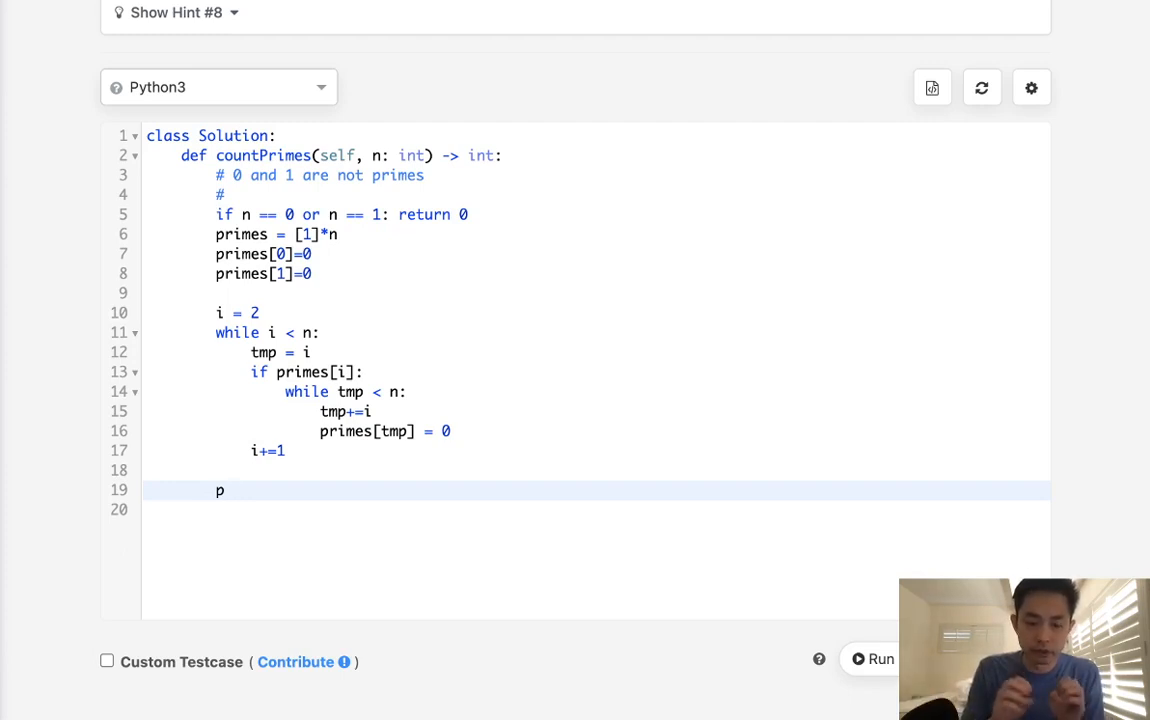
{"action": "type", "text": "eturn"}
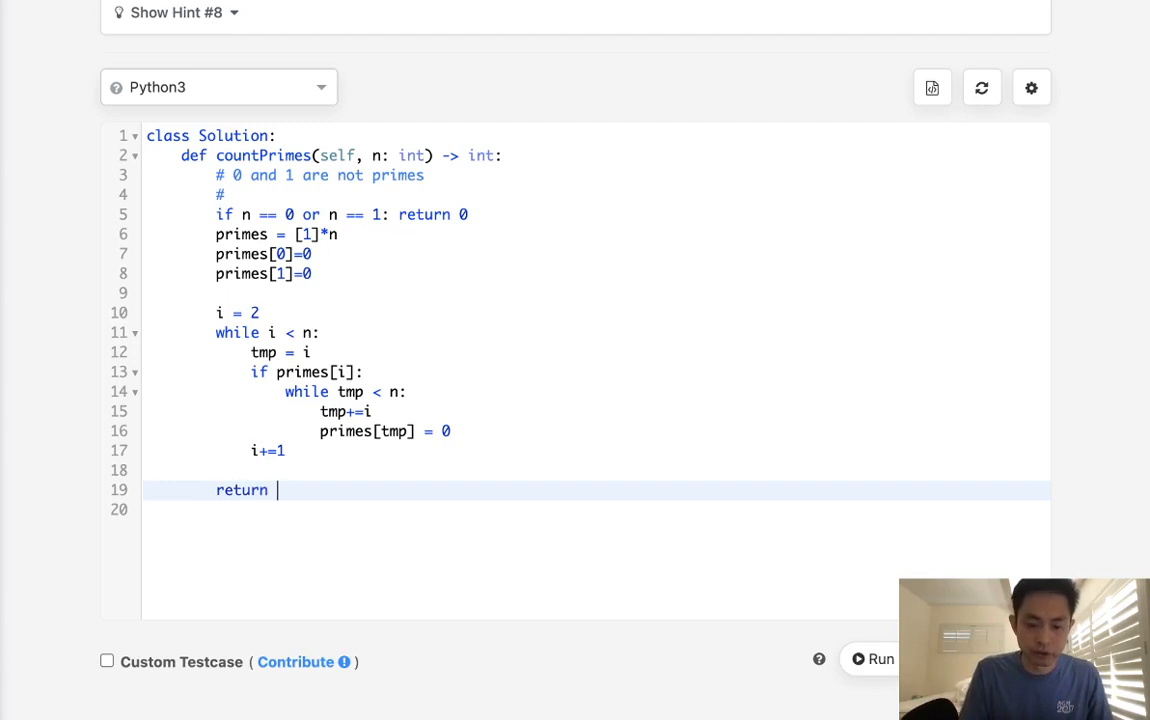
{"action": "type", "text": "sum(primes)"}
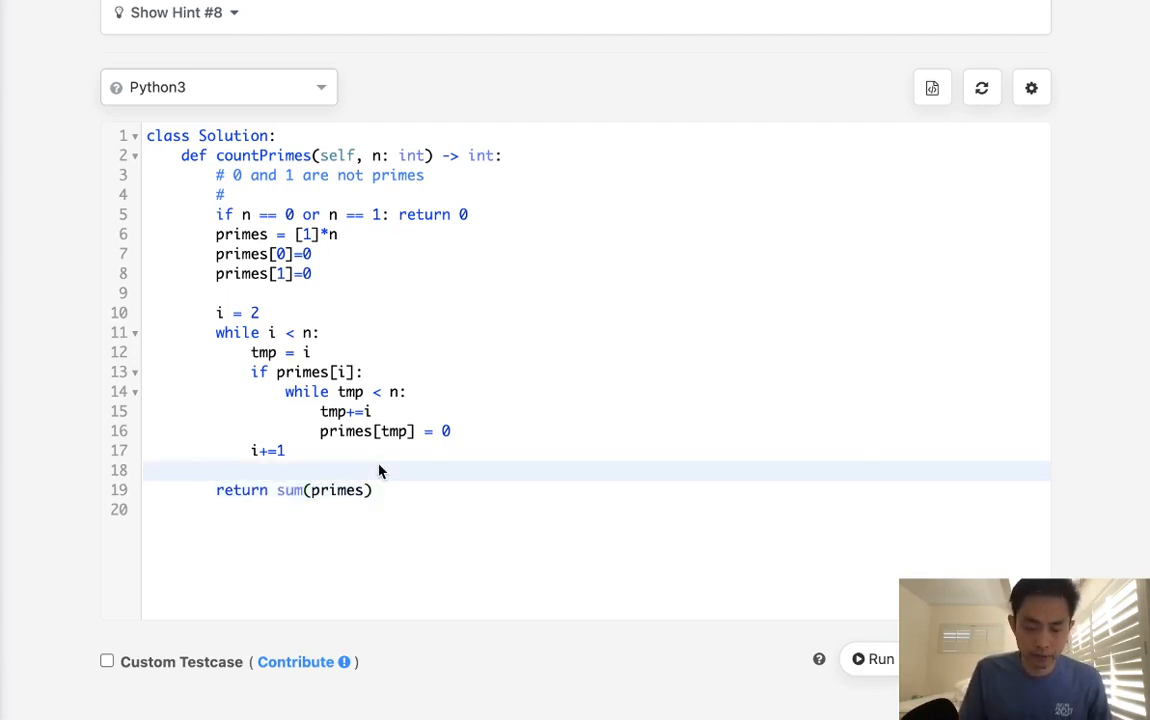
{"action": "type", "text": "print(primes)"}
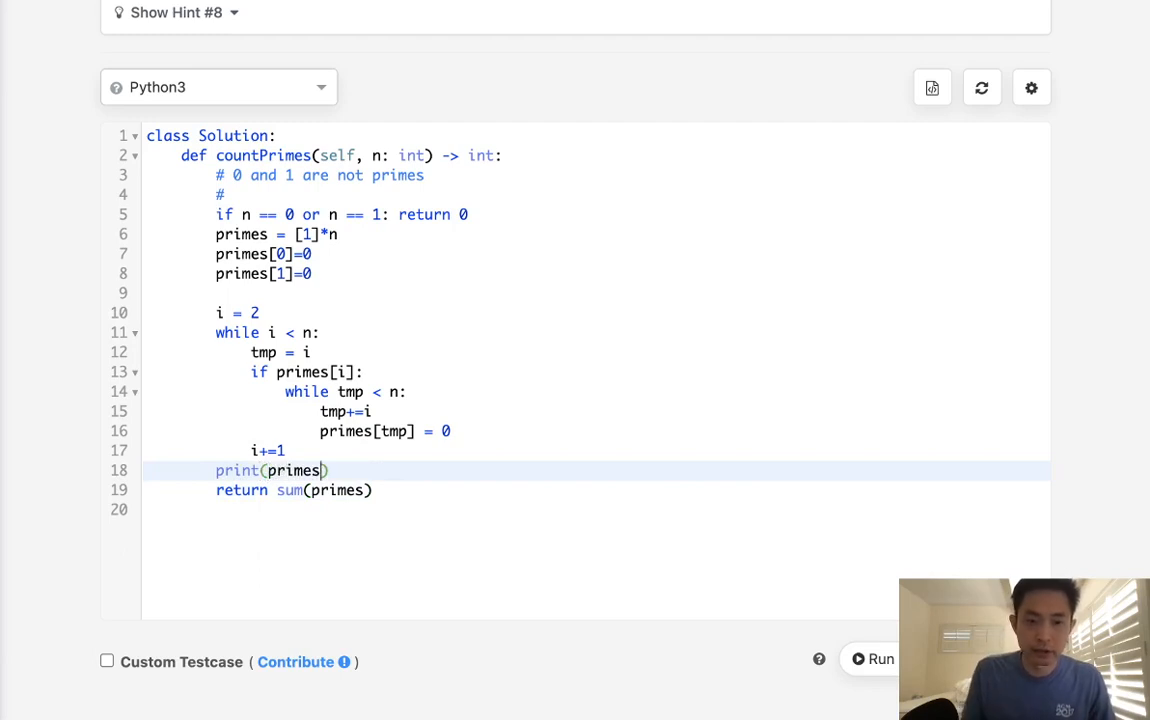
- Run the code on input 10 and read the IndexError at primes[tmp] = 0
{"action": "left_click", "coordinate": [882, 659]}
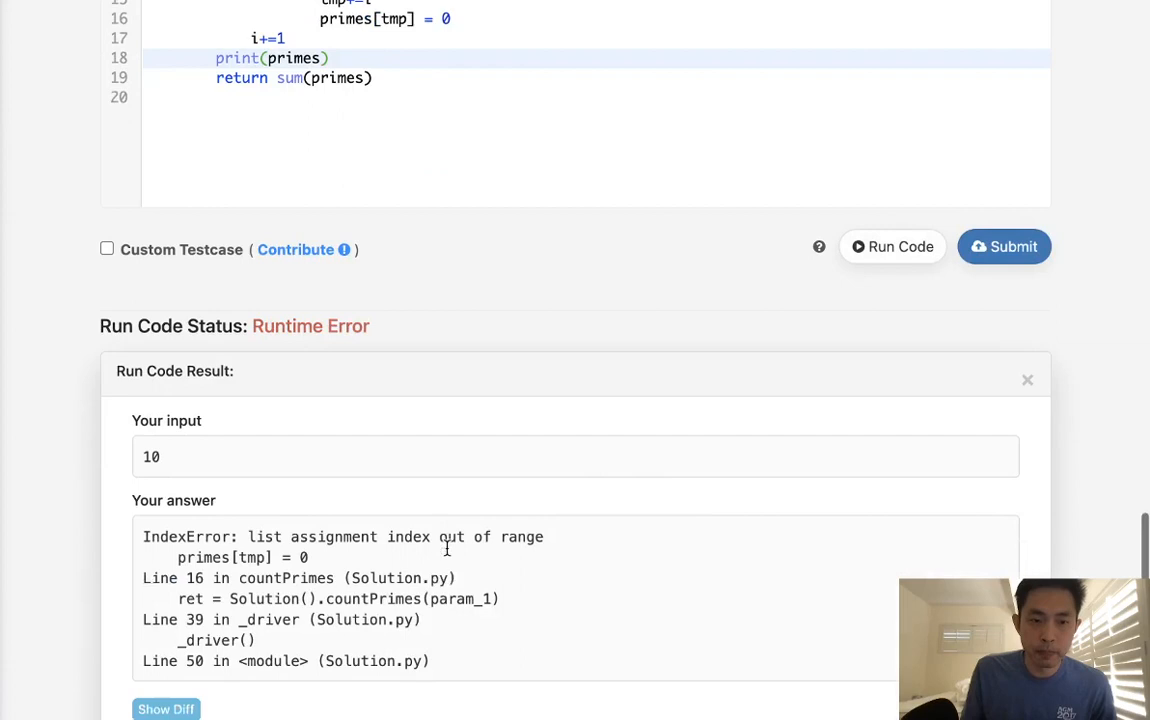
{"action": "scroll", "scroll_direction": "down", "scroll_amount": 3}
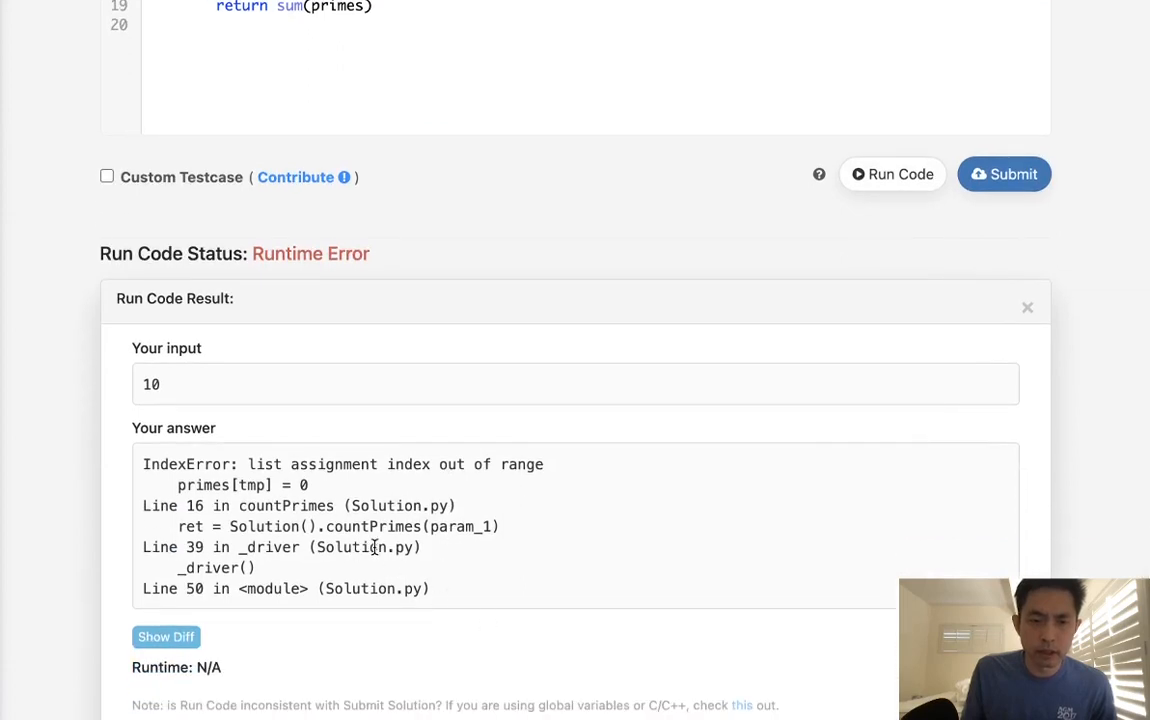
{"action": "scroll", "scroll_direction": "down", "scroll_amount": 3}
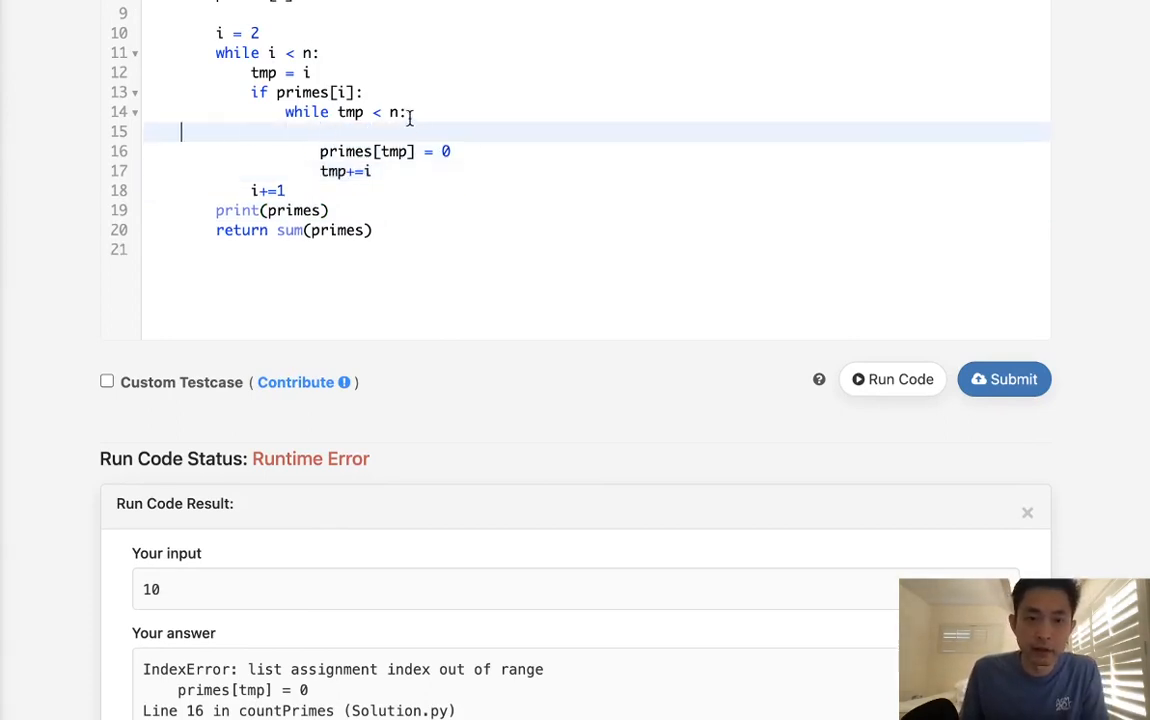
- Put tmp+=i before the inner loop and rerun, getting answer 4 as expected
{"action": "key", "text": "Backspace"}
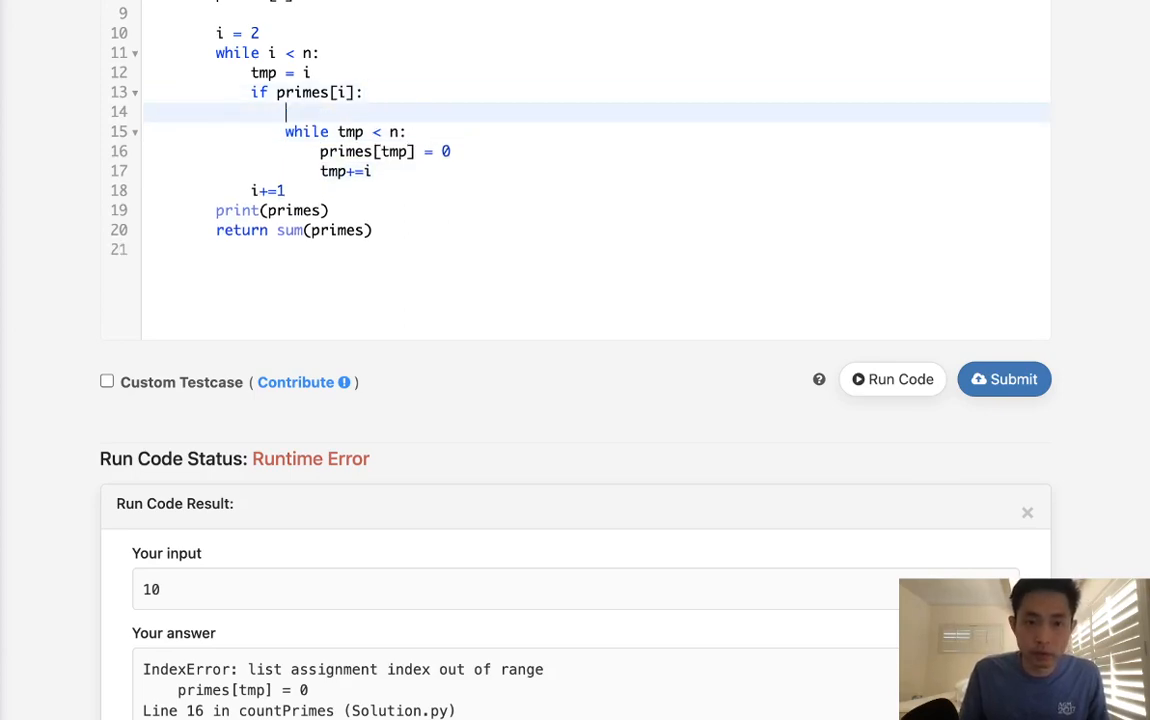
{"action": "left_click", "coordinate": [892, 379]}
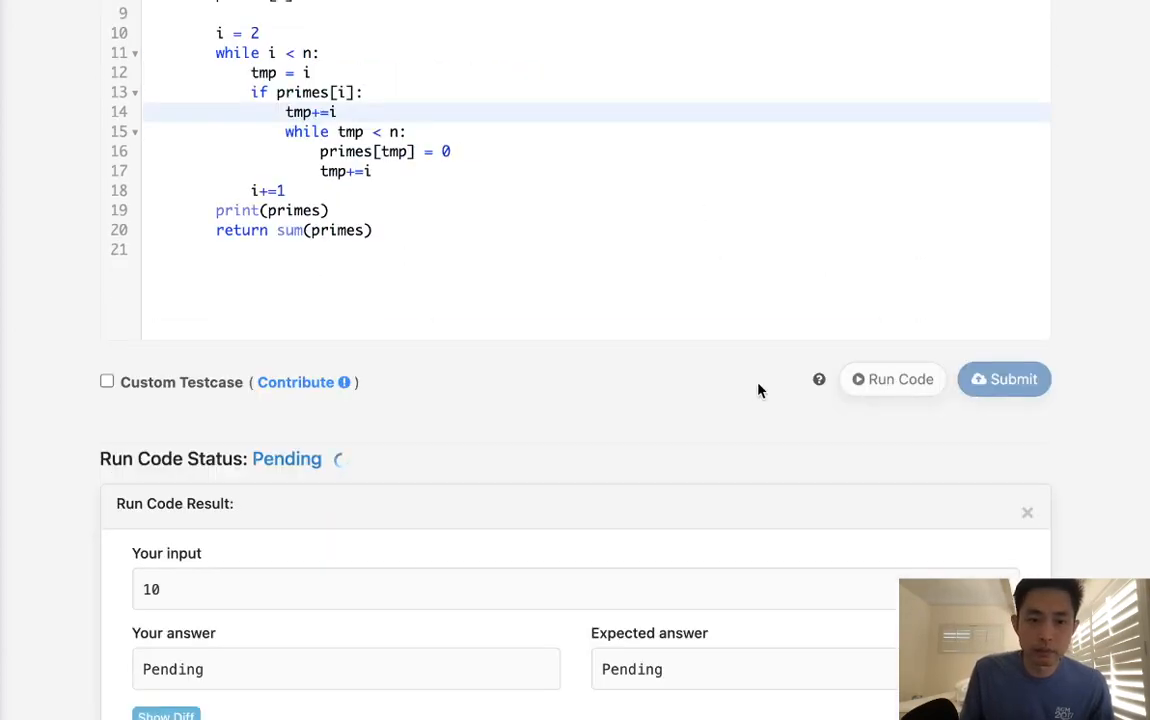
{"action": "left_click", "coordinate": [891, 379]}
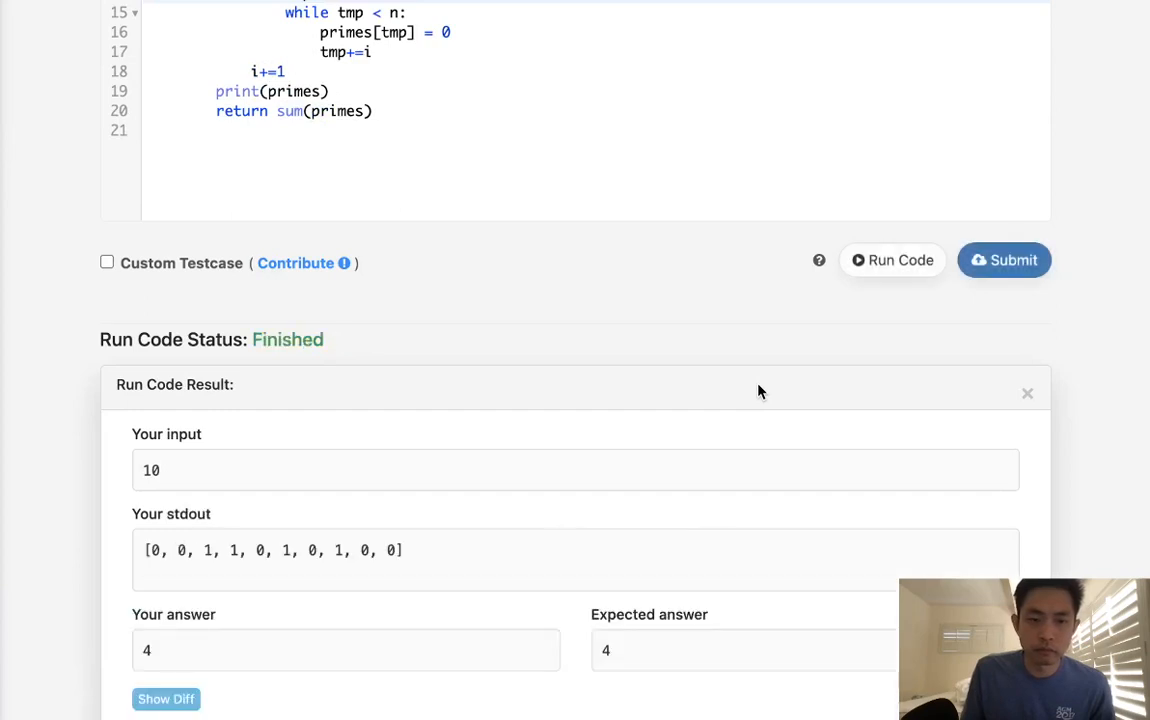
{"action": "mouse_move", "coordinate": [210, 570]}
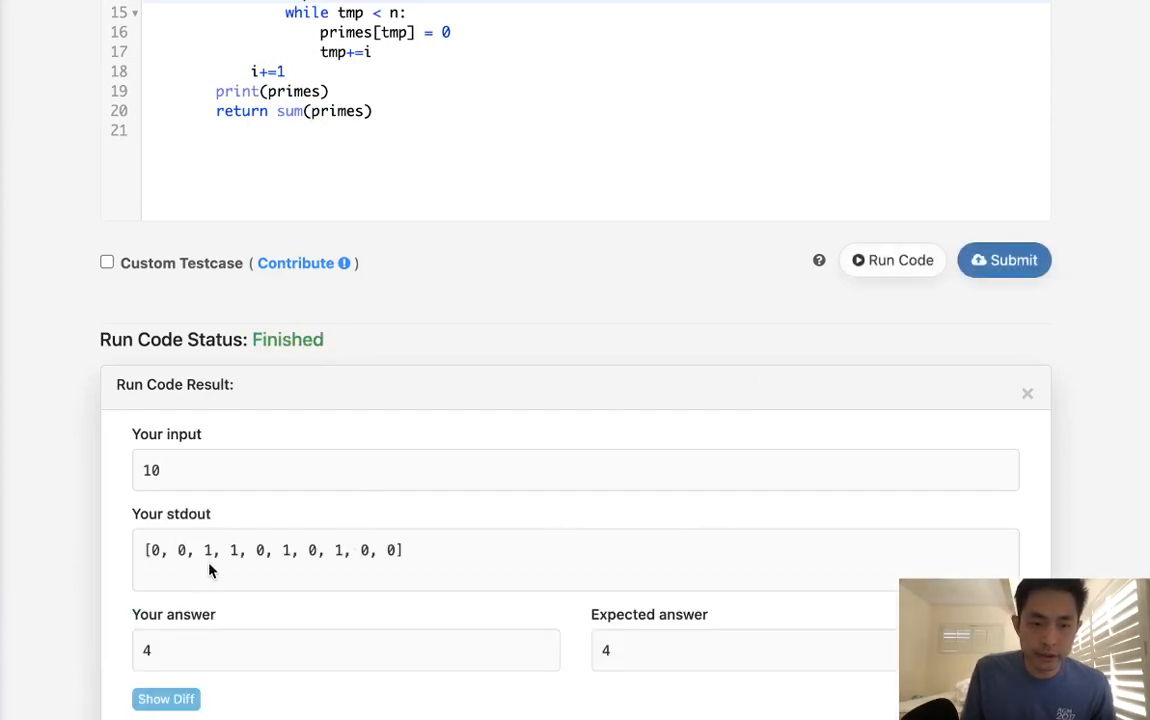
{"action": "mouse_move", "coordinate": [290, 566]}
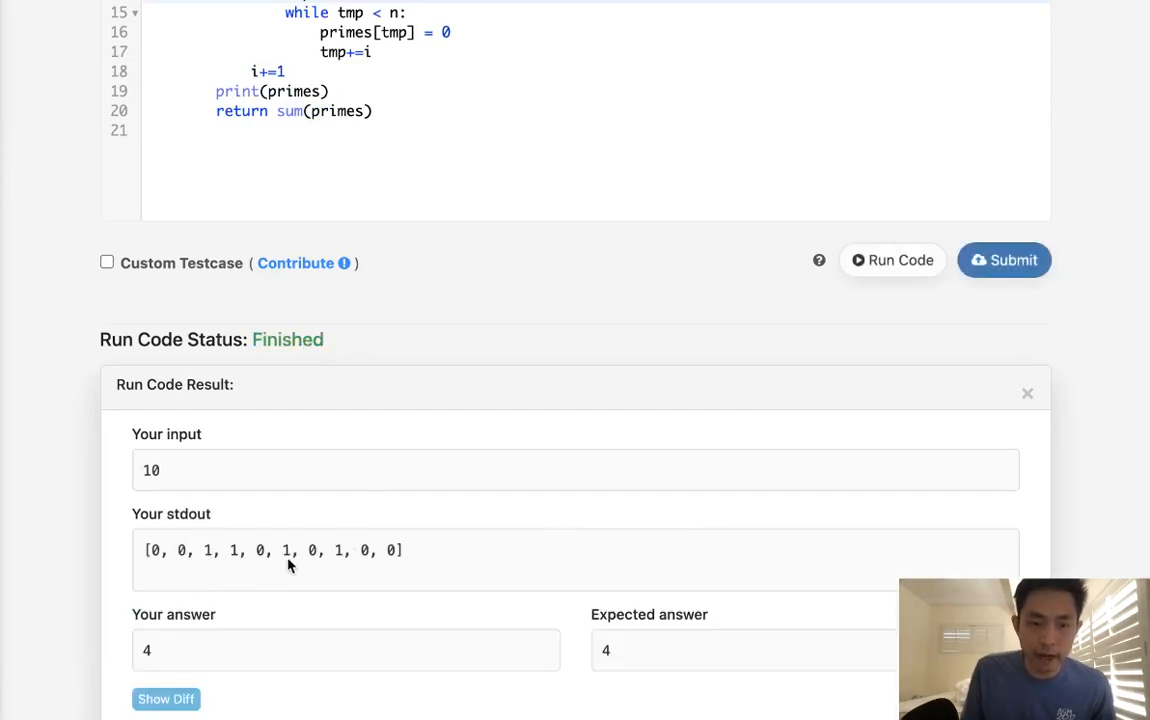
{"action": "mouse_move", "coordinate": [388, 568]}
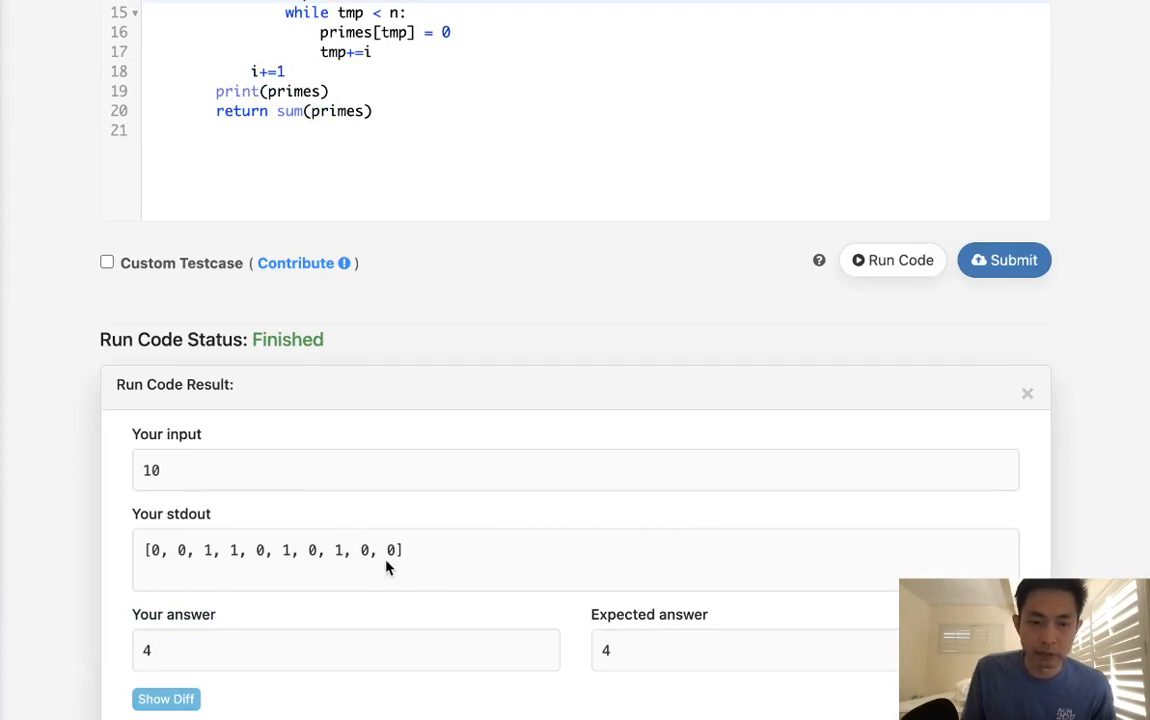
{"action": "mouse_move", "coordinate": [363, 176]}
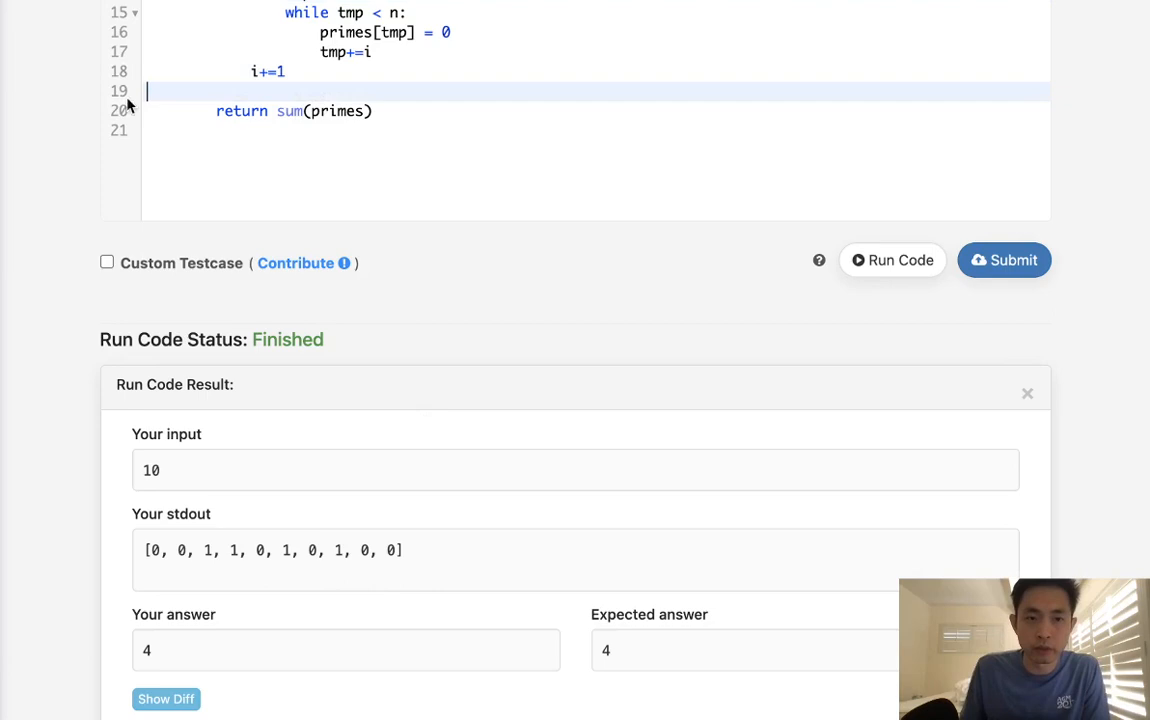
- Submit the sieve solution for judging and see Submission Result: Accepted
{"action": "left_click", "coordinate": [1004, 260]}
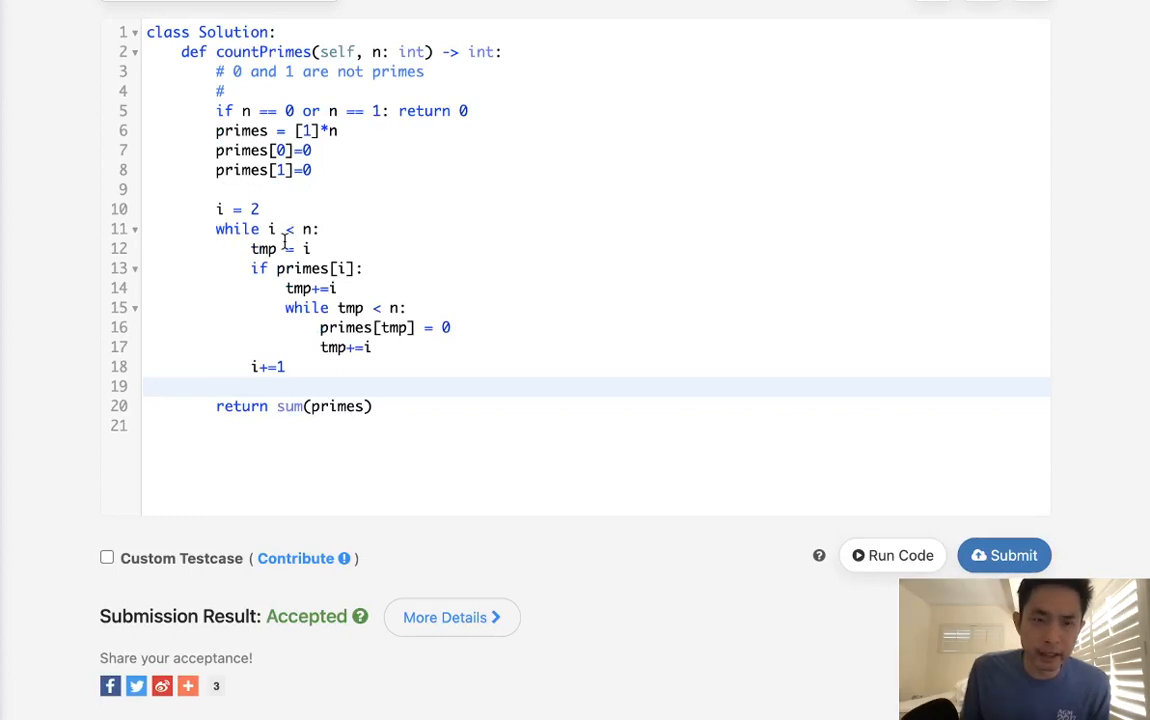
{"action": "mouse_move", "coordinate": [309, 354]}
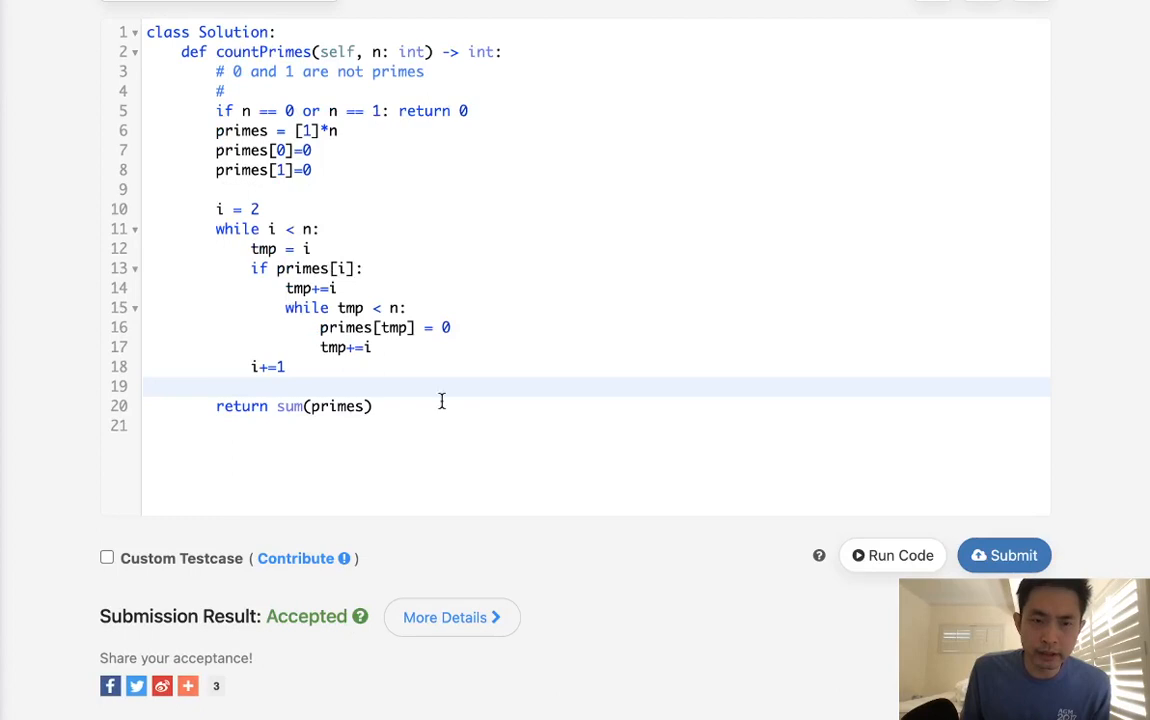
{"action": "mouse_move", "coordinate": [303, 248]}
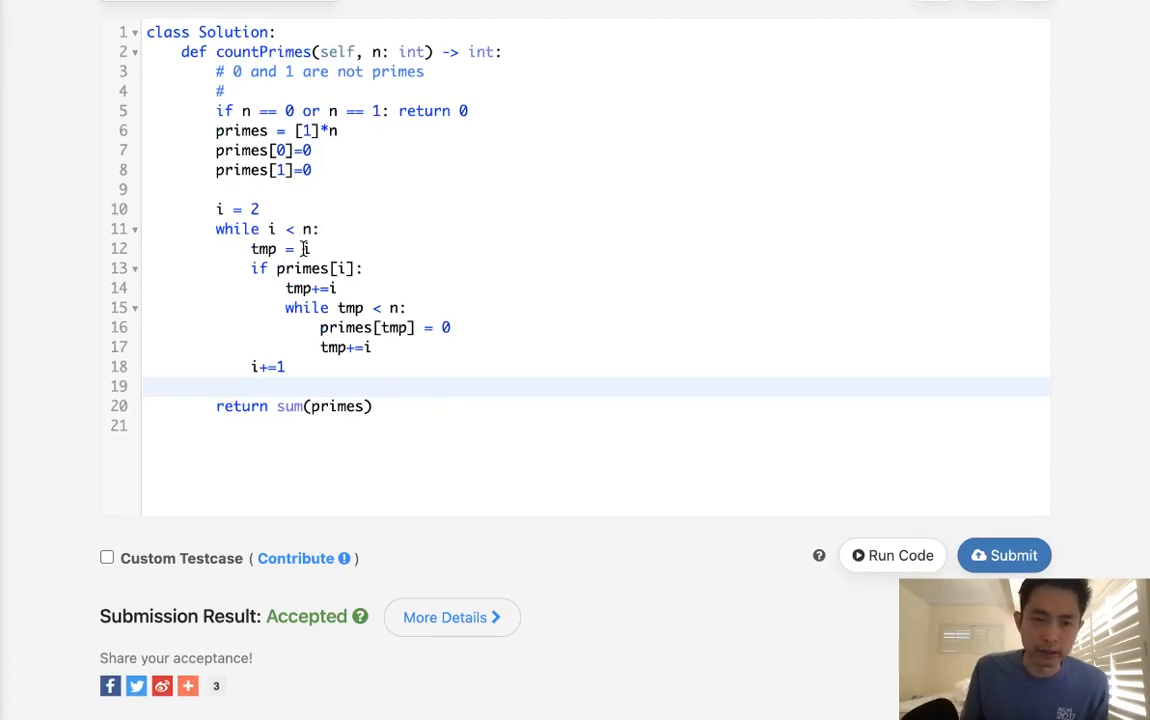
{"action": "mouse_move", "coordinate": [303, 287]}
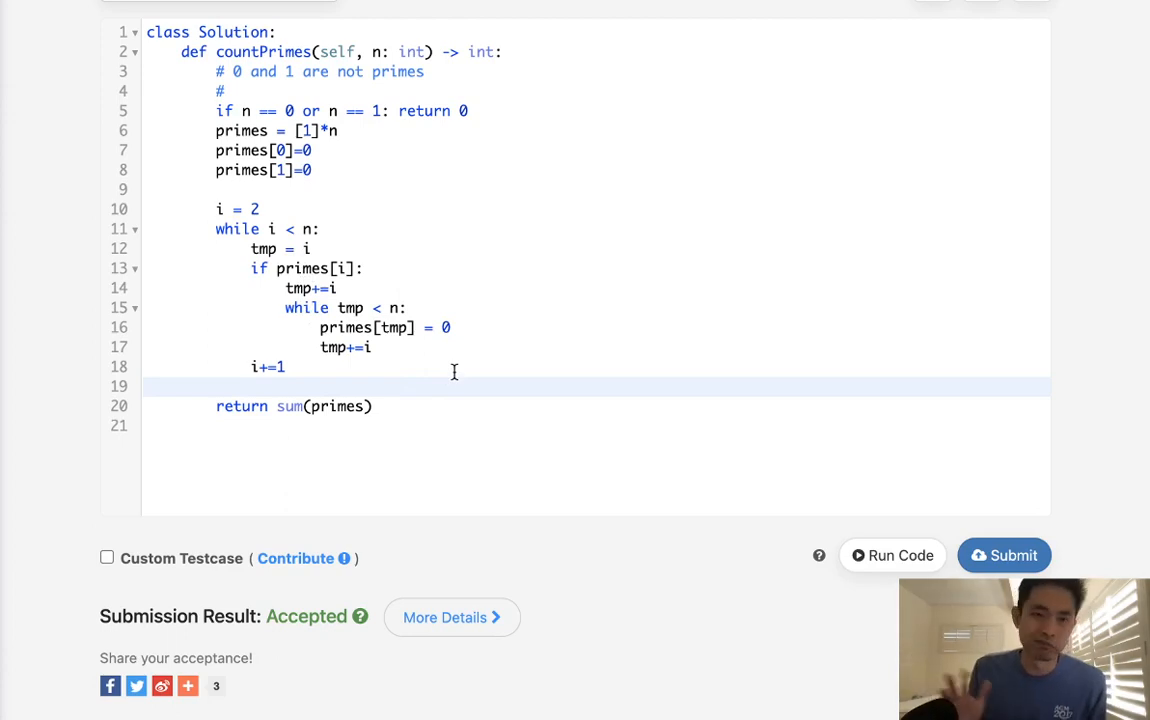
{"action": "mouse_move", "coordinate": [280, 98]}
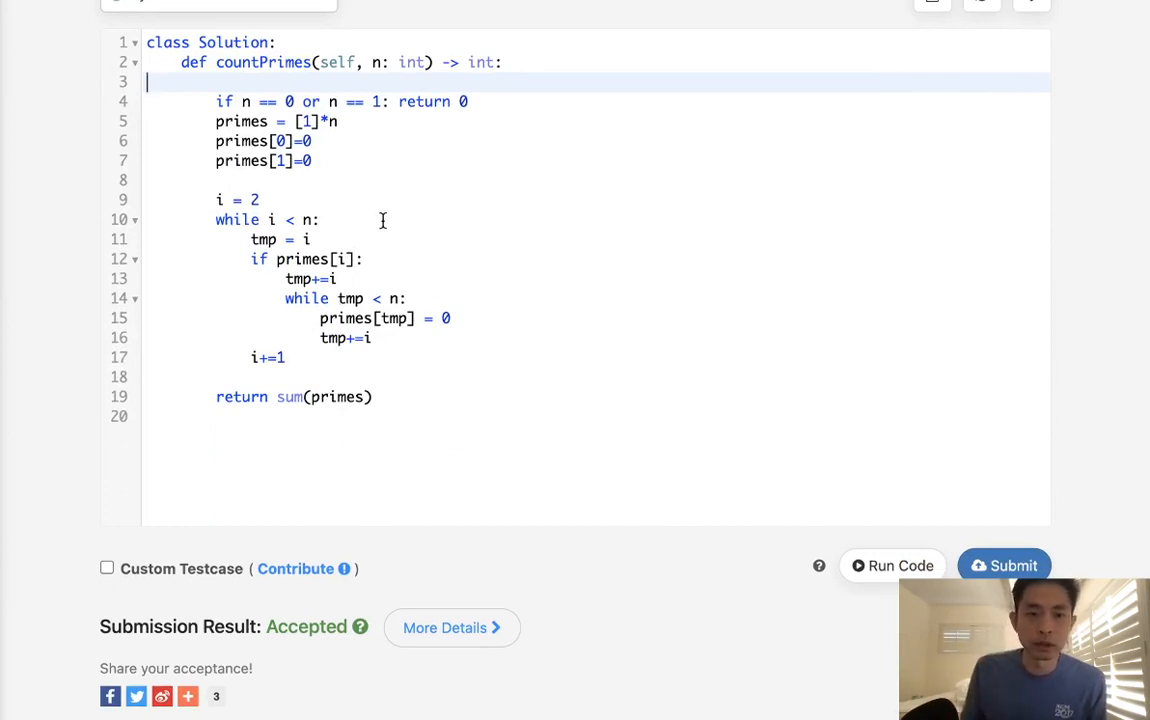
{"action": "mouse_move", "coordinate": [320, 304]}
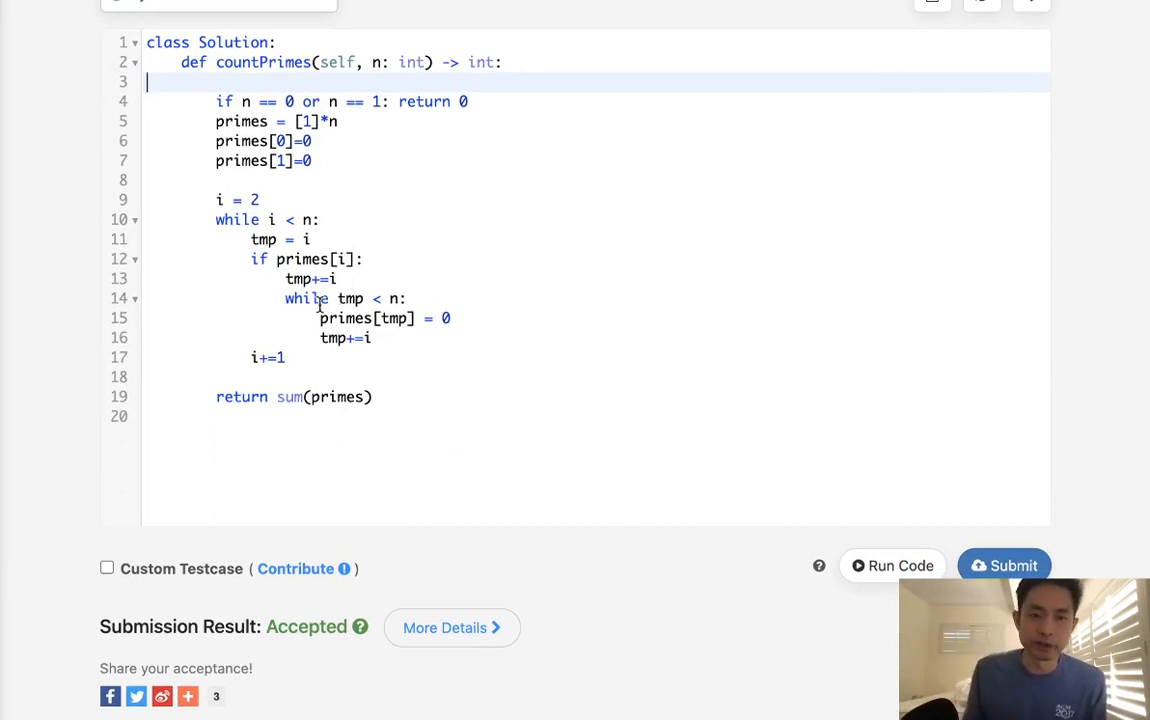